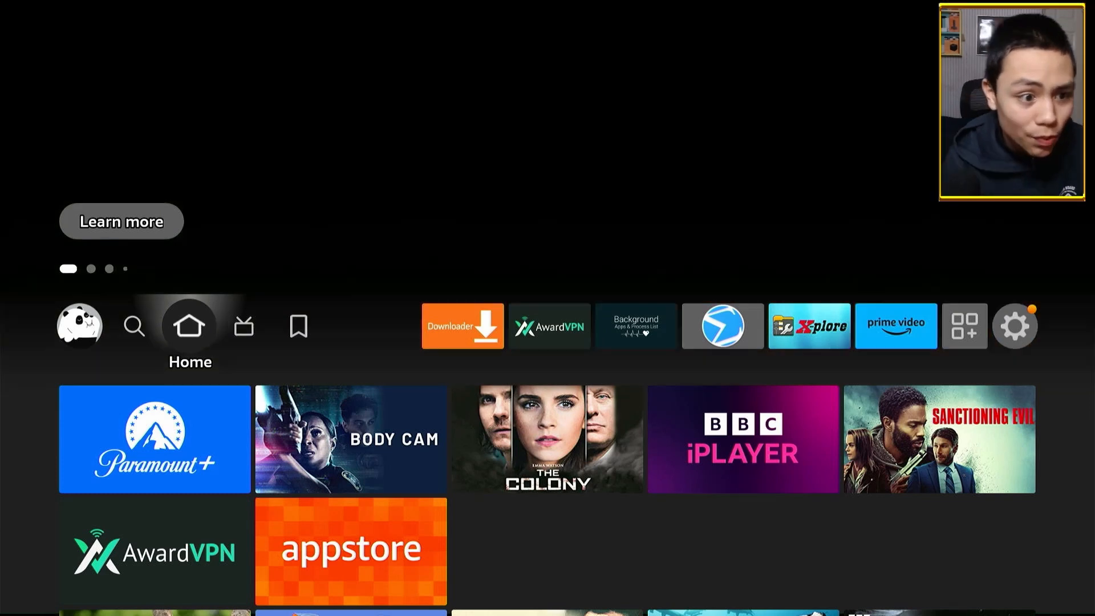
Launch the Downloader app from the Fire TV home screen app row
left_click(298, 325)
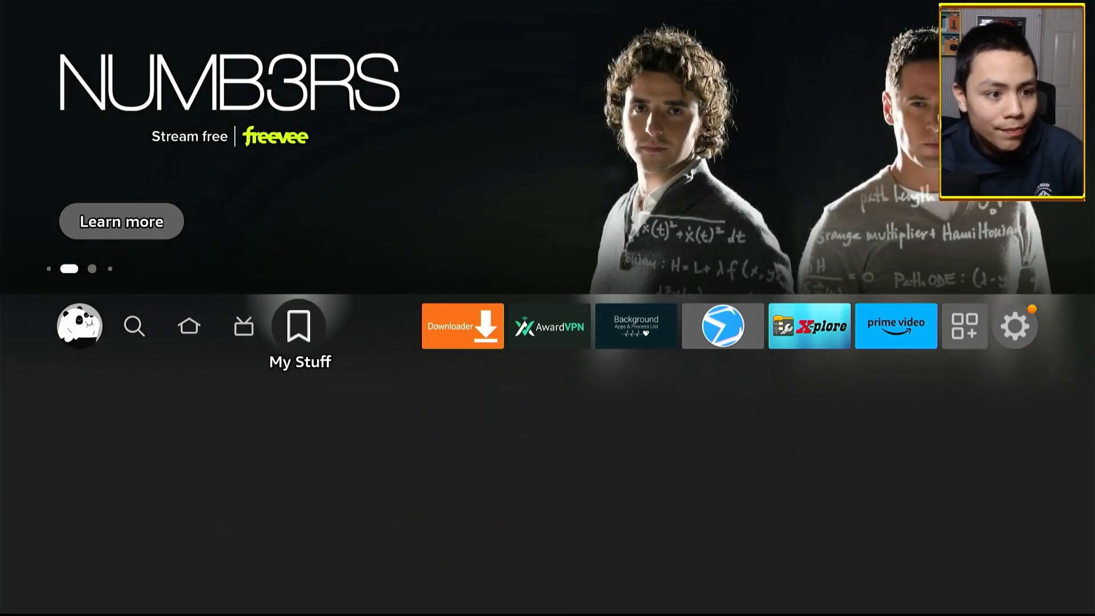
left_click(462, 325)
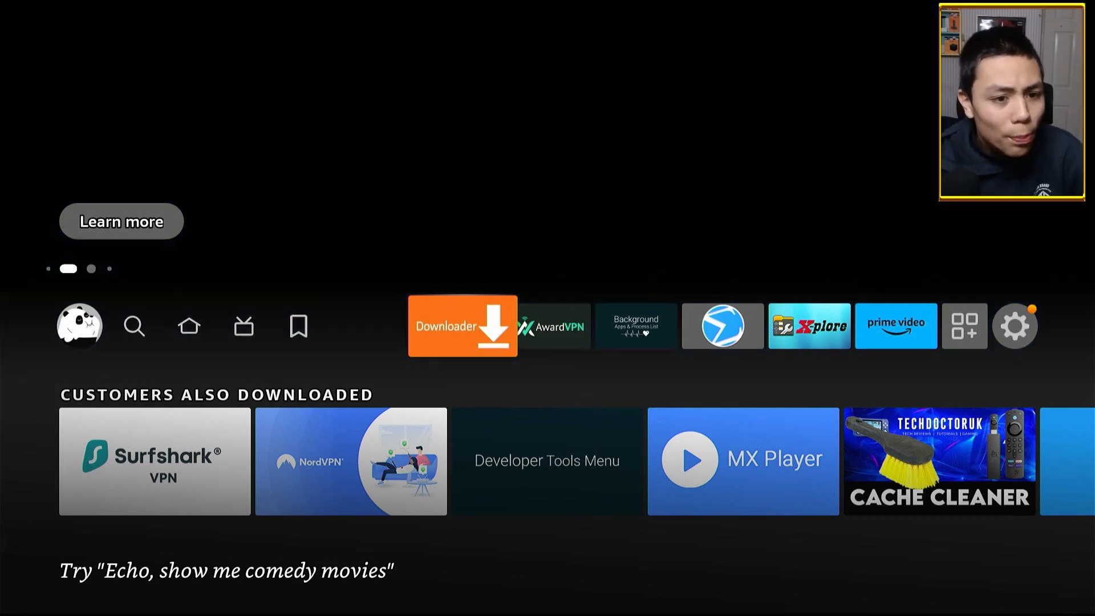
left_click(462, 325)
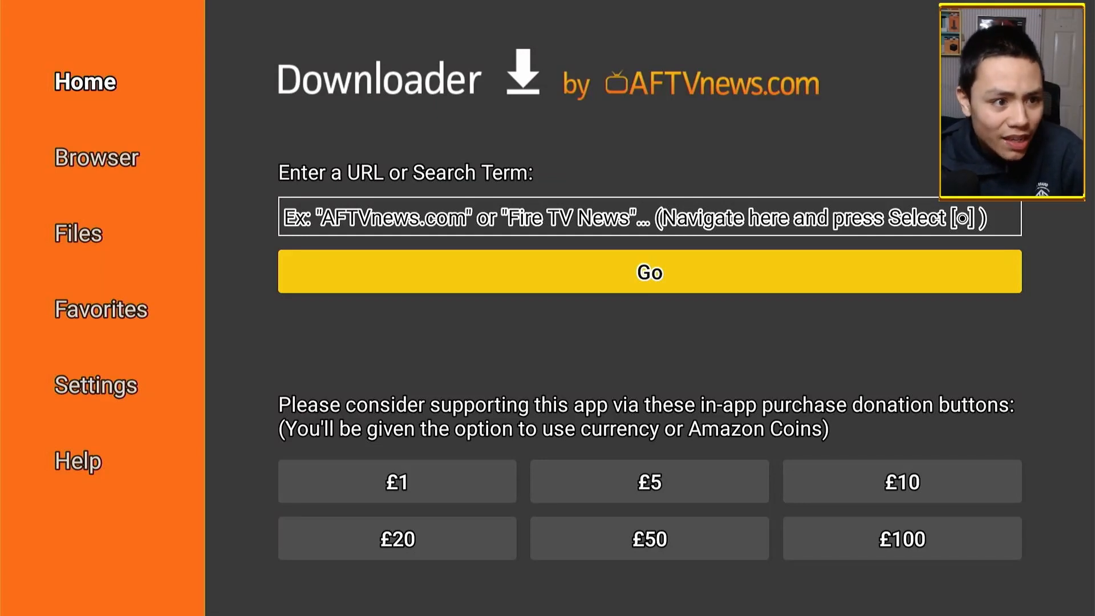
Enter the short code 826476 into Downloader's URL field
left_click(649, 218)
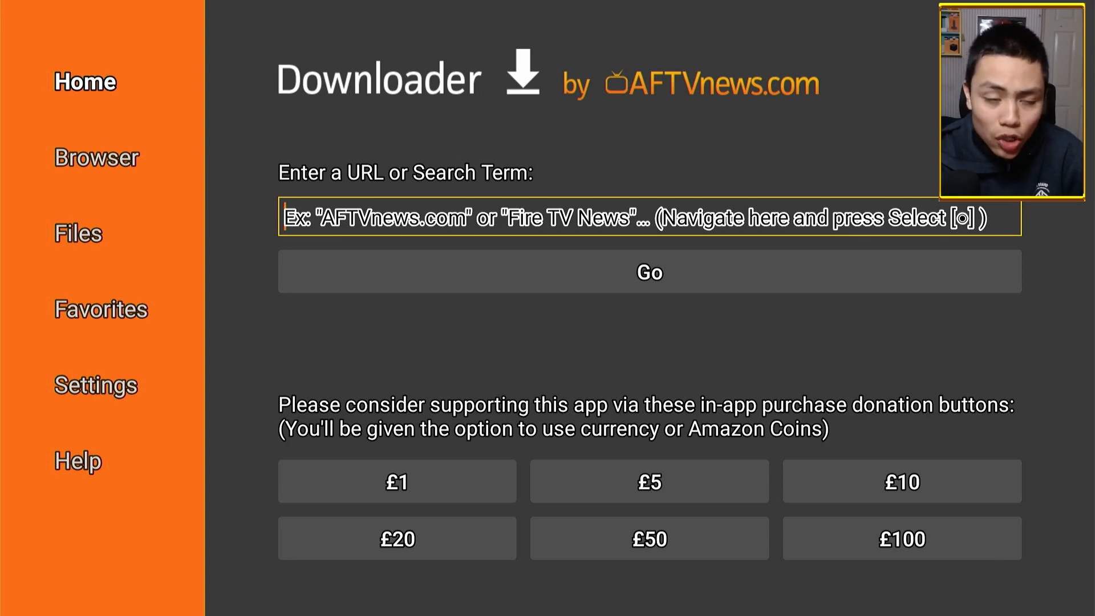
left_click(649, 218)
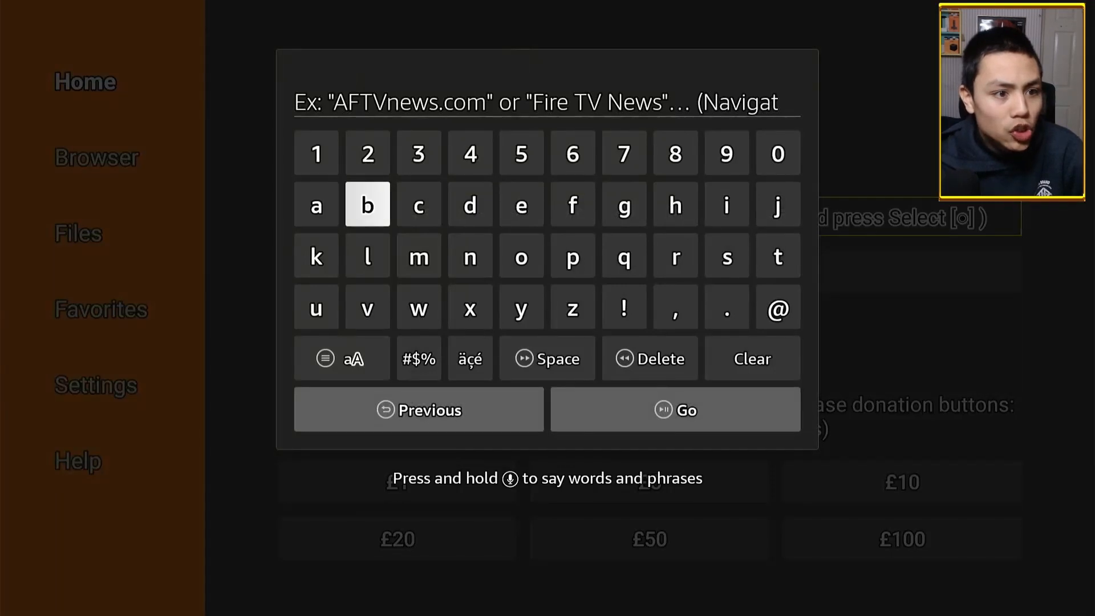
left_click(674, 153)
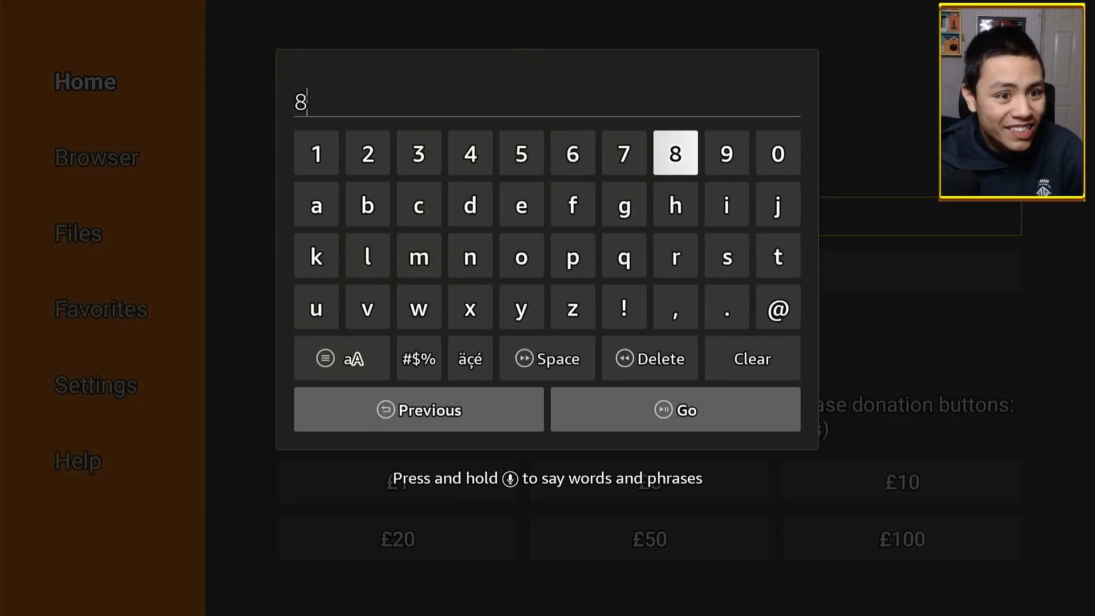
left_click(368, 154)
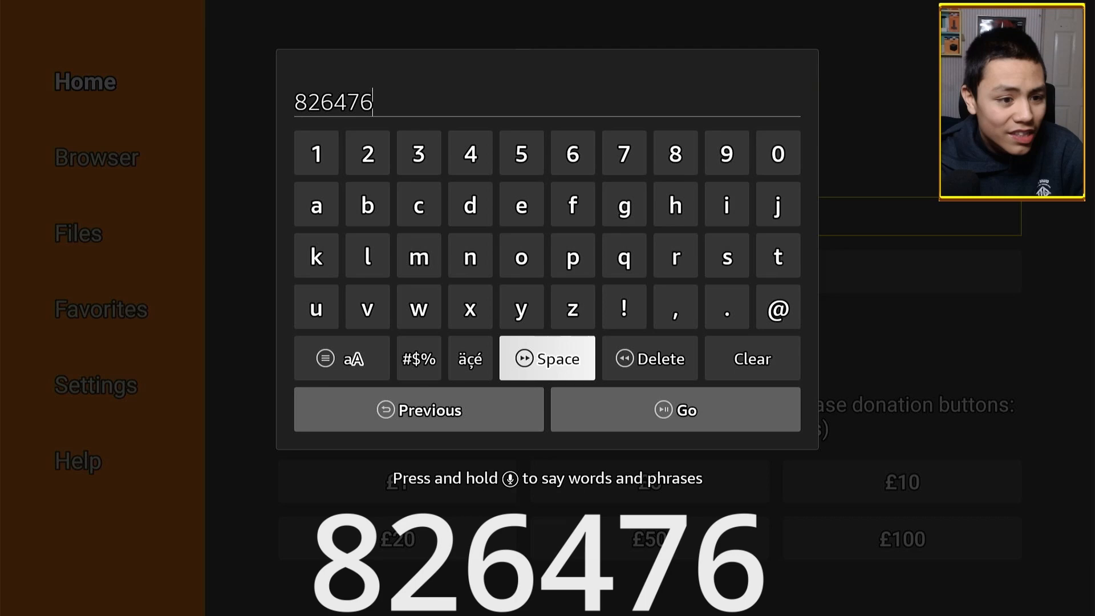
Load code 826476 as linktr.ee/streamingwizard and scroll down to the Remote ADB Shell entry
left_click(674, 409)
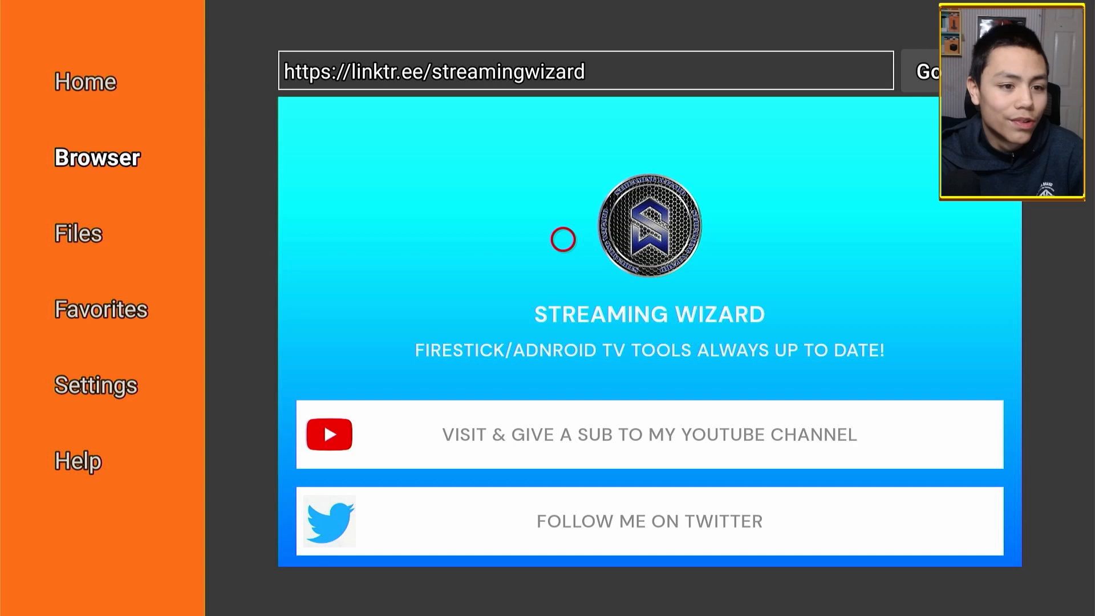
scroll("down", 3)
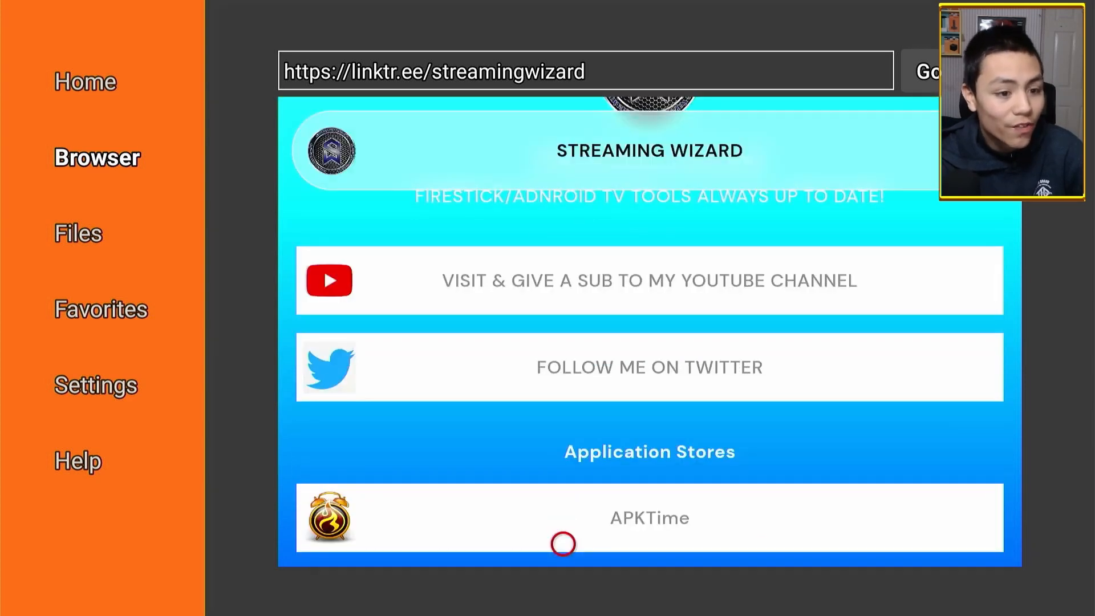
scroll("down", 3)
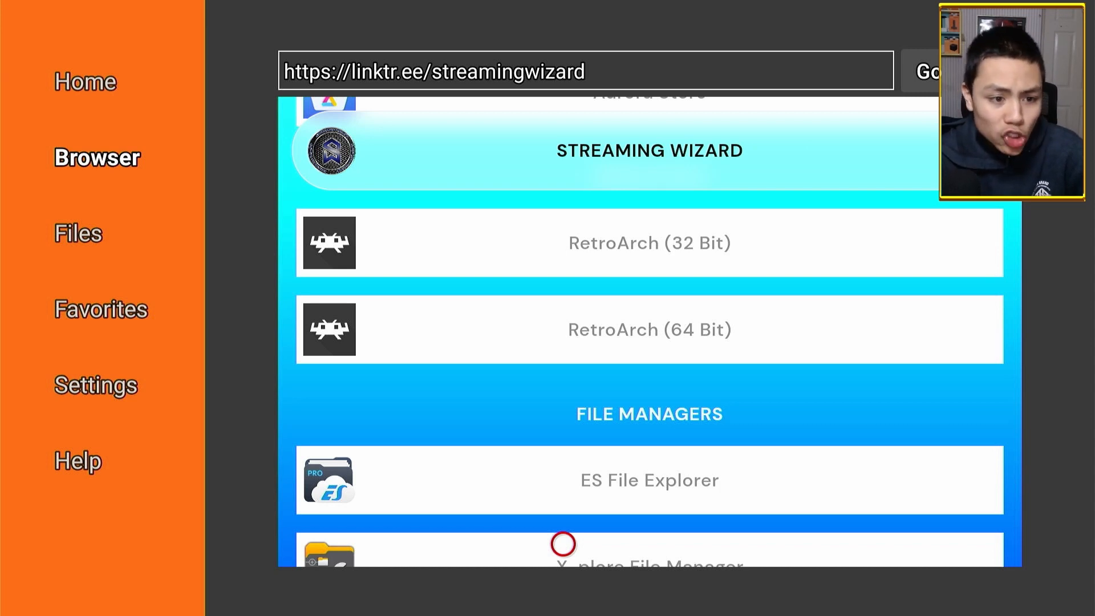
scroll("down", 3)
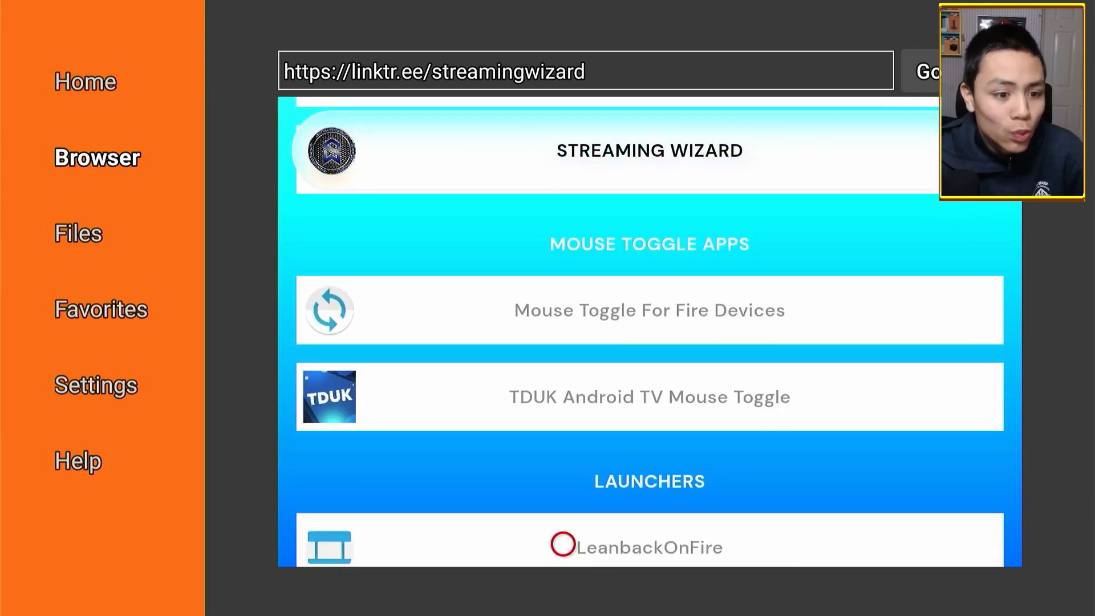
scroll("down", 3)
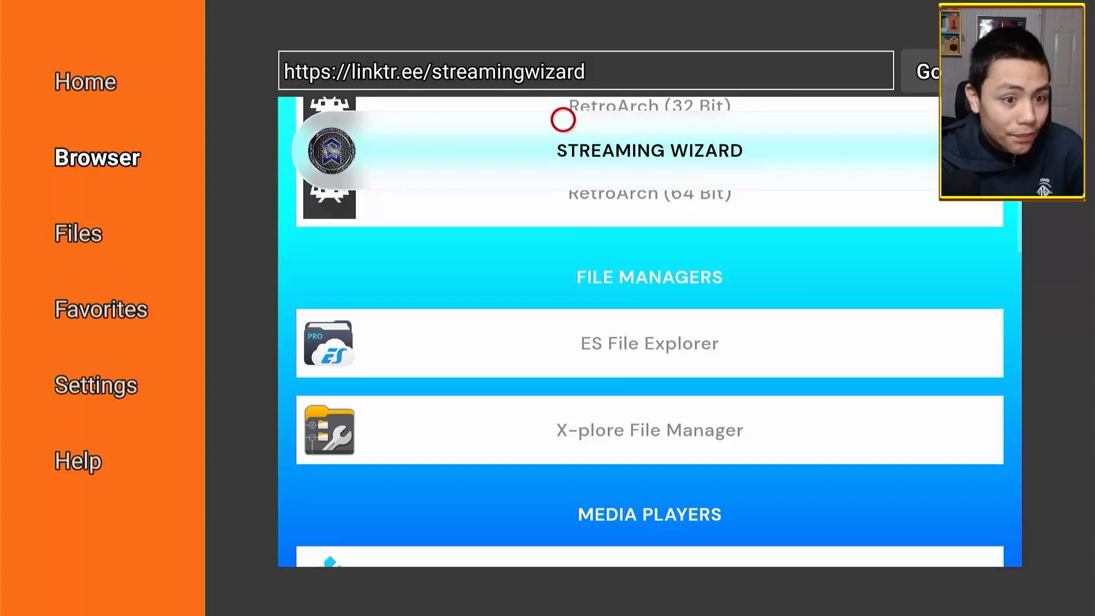
scroll("down", 3)
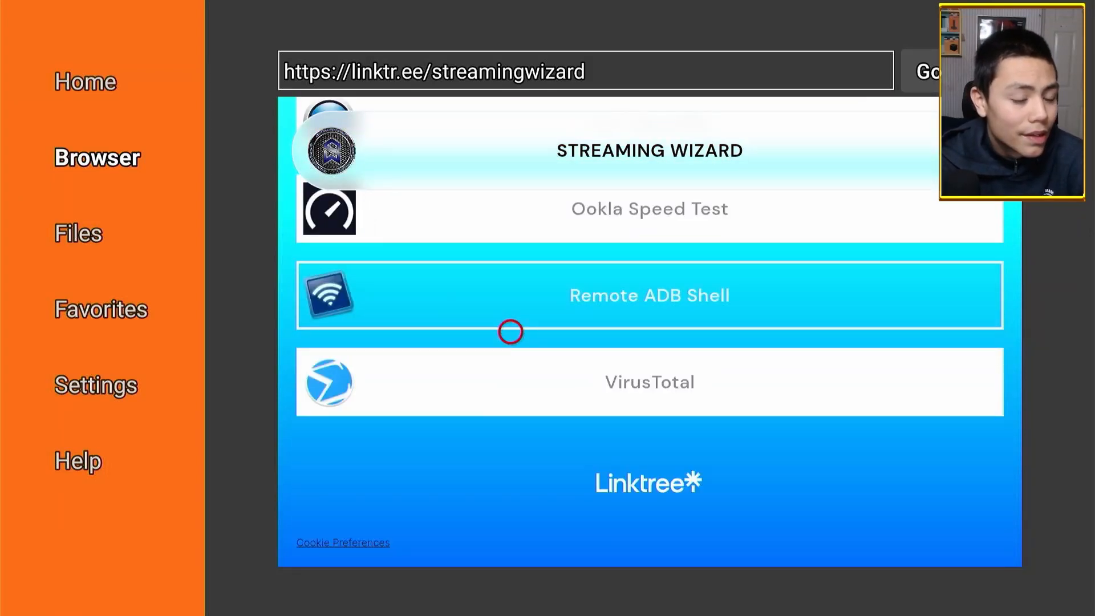
Download and install Remote ADB Shell, then delete its leftover APK installer
left_click(649, 294)
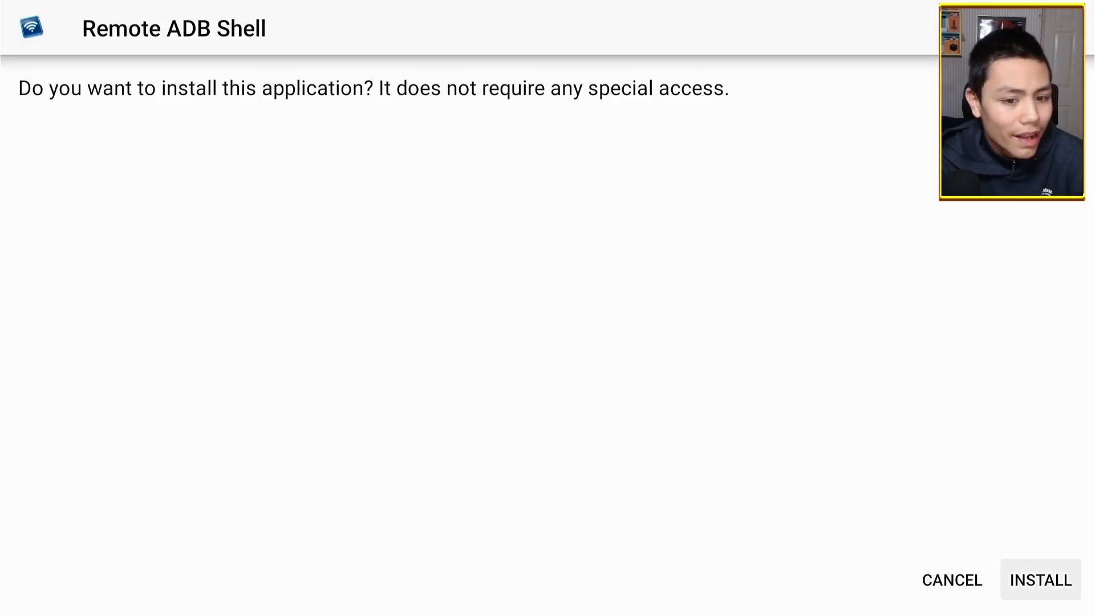
left_click(1040, 579)
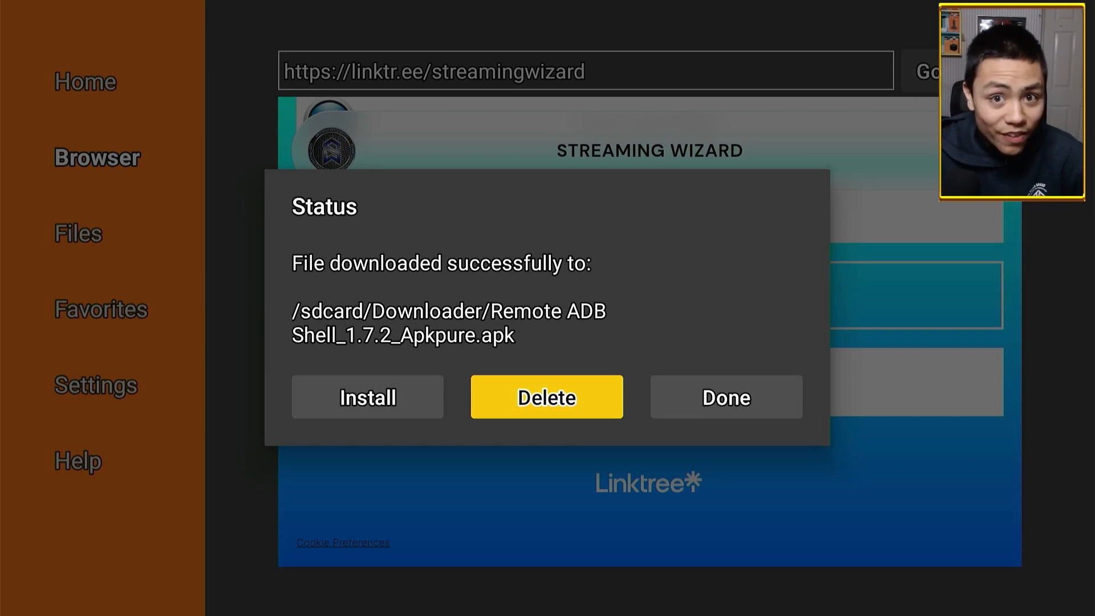
left_click(547, 397)
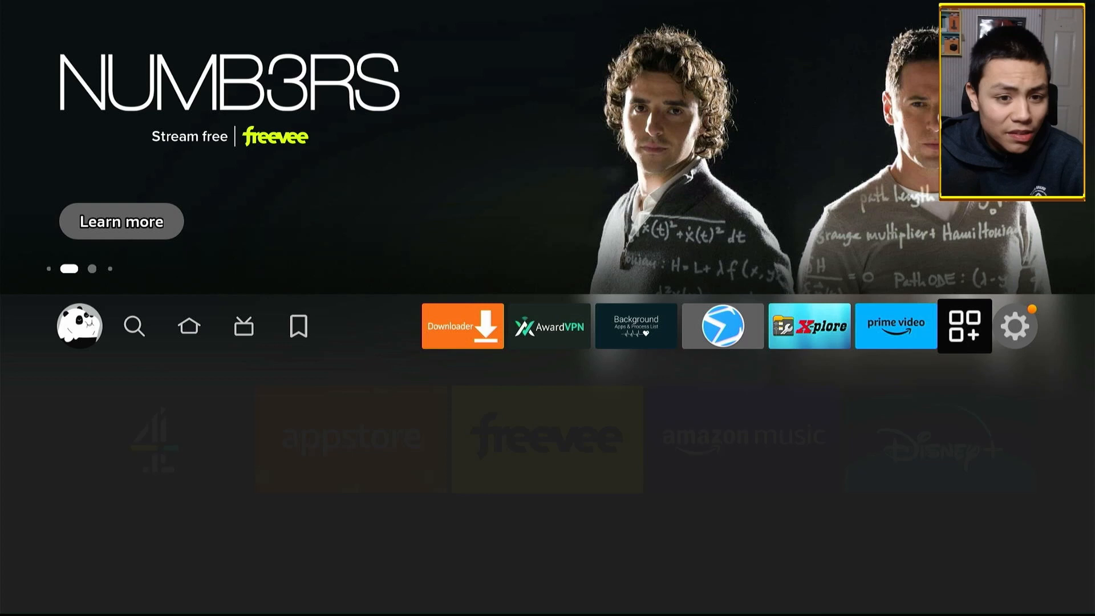
left_click(965, 325)
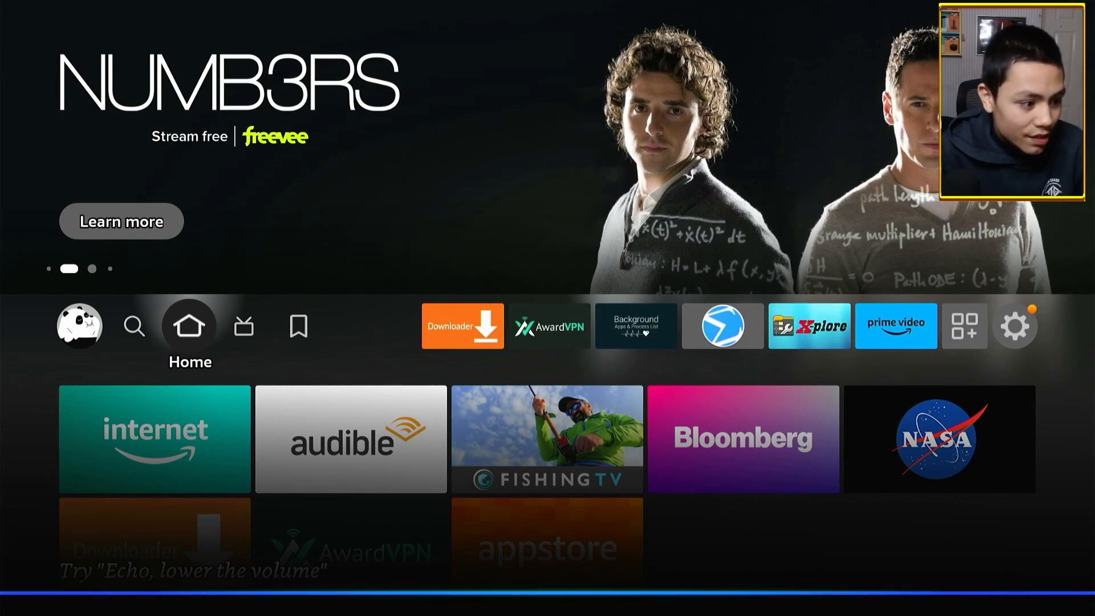
left_click(462, 325)
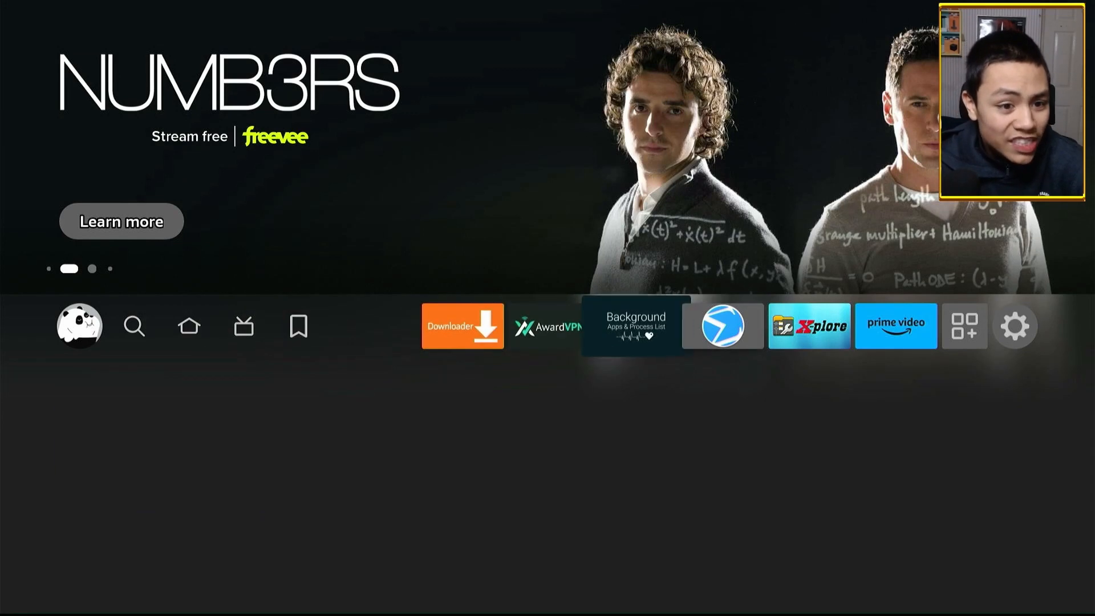
Go to Settings > My Fire TV > Developer Options, confirm ADB Debugging on and view Install unknown apps
left_click(1015, 325)
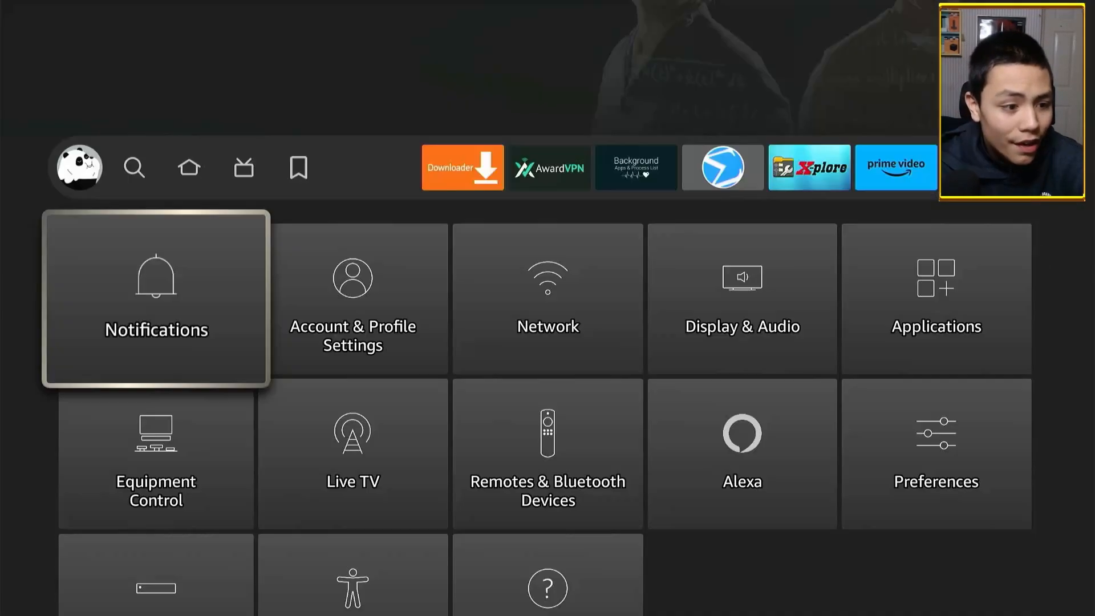
scroll("down", 3)
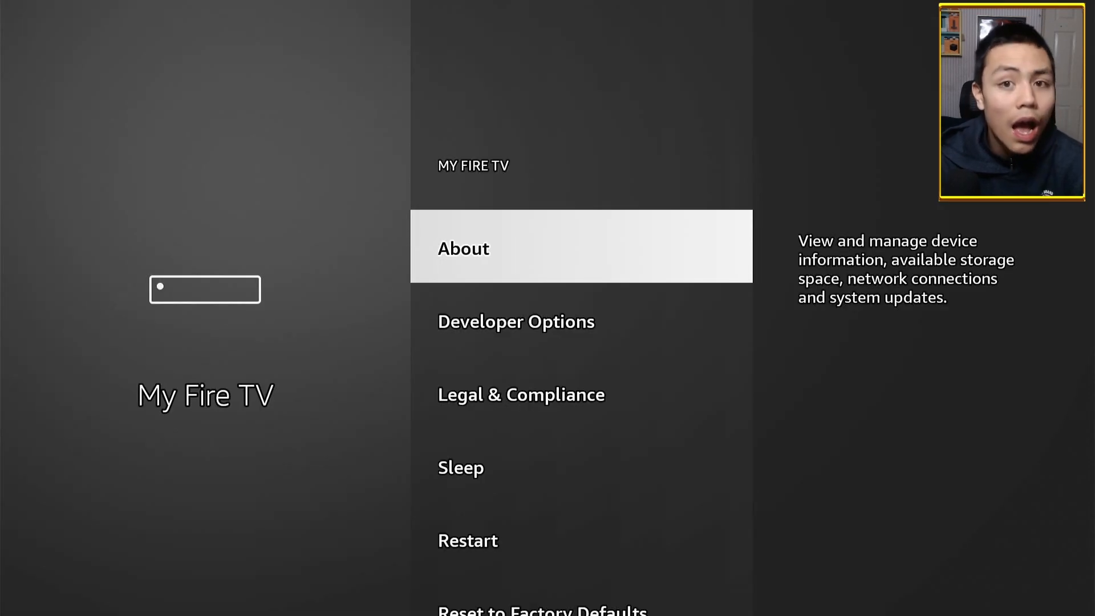
left_click(463, 247)
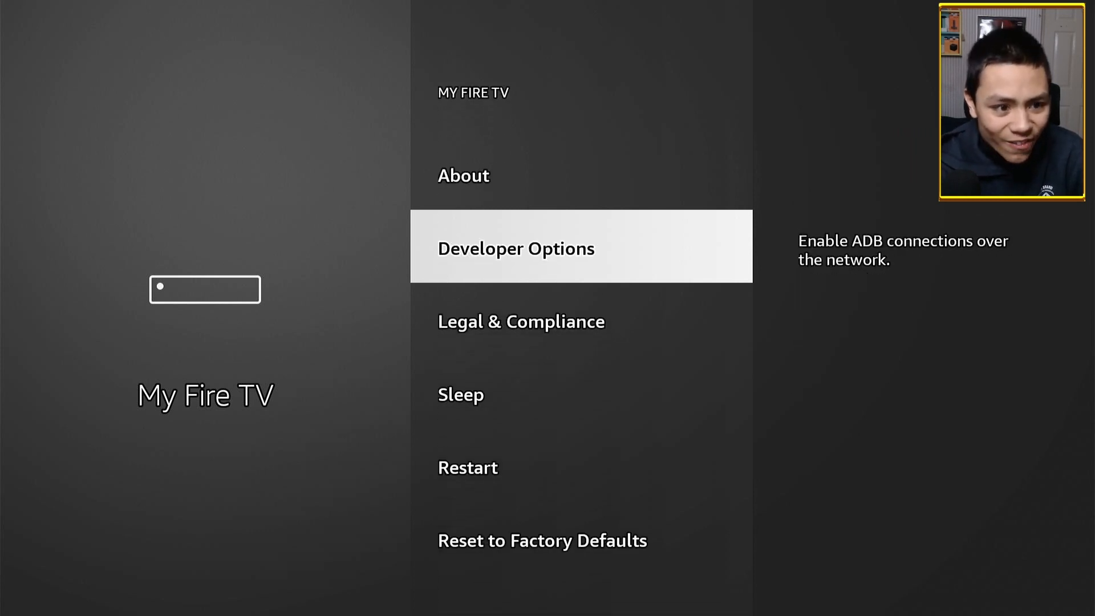
left_click(515, 247)
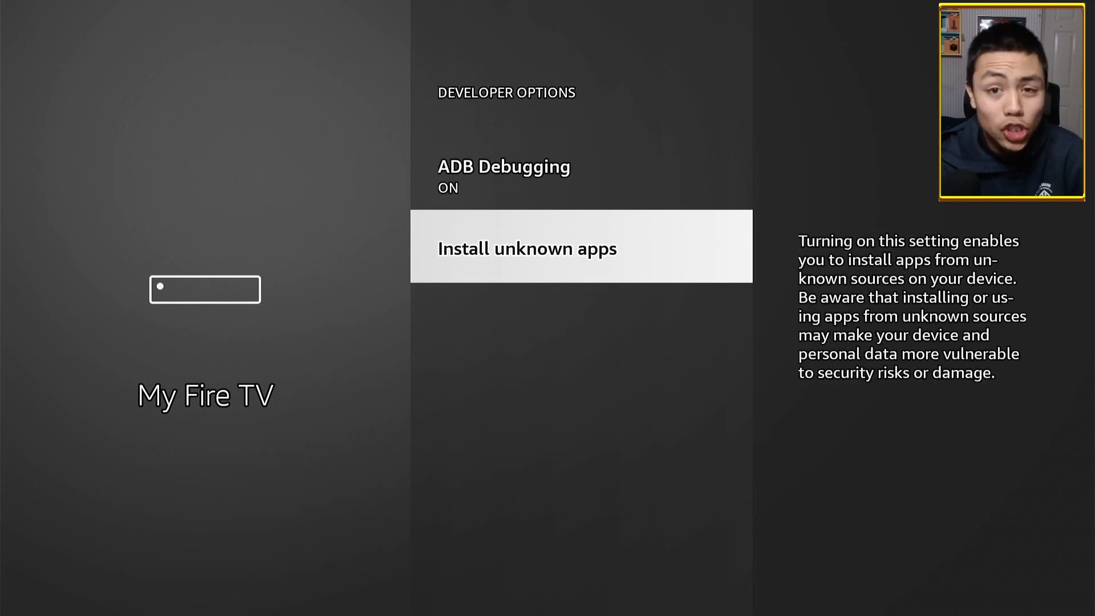
left_click(527, 247)
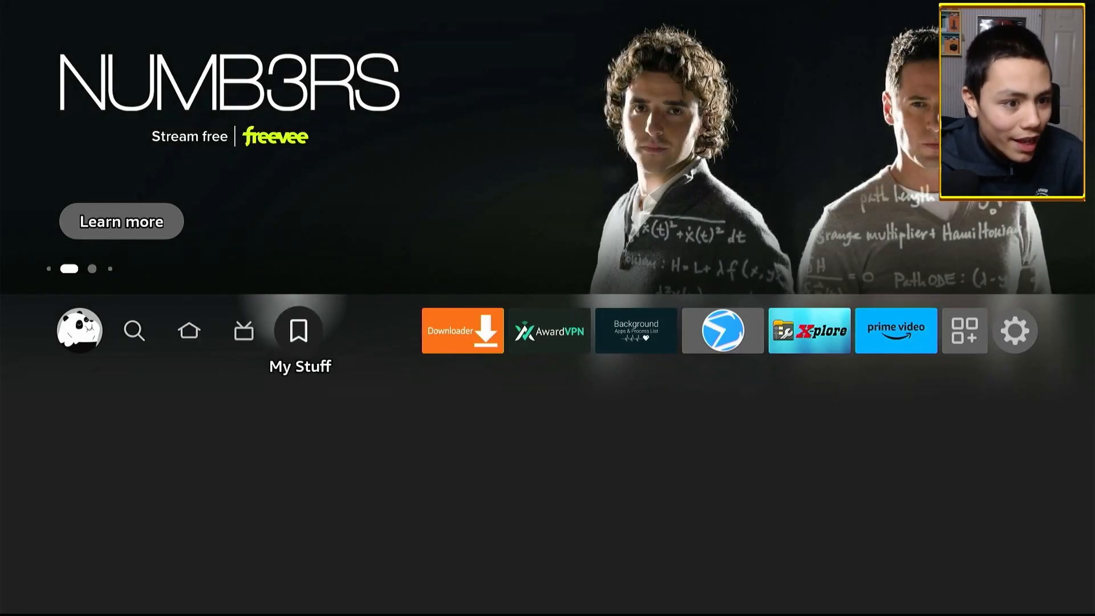
Launch AwardVPN, browse down its server list, then check the network connection status
left_click(549, 330)
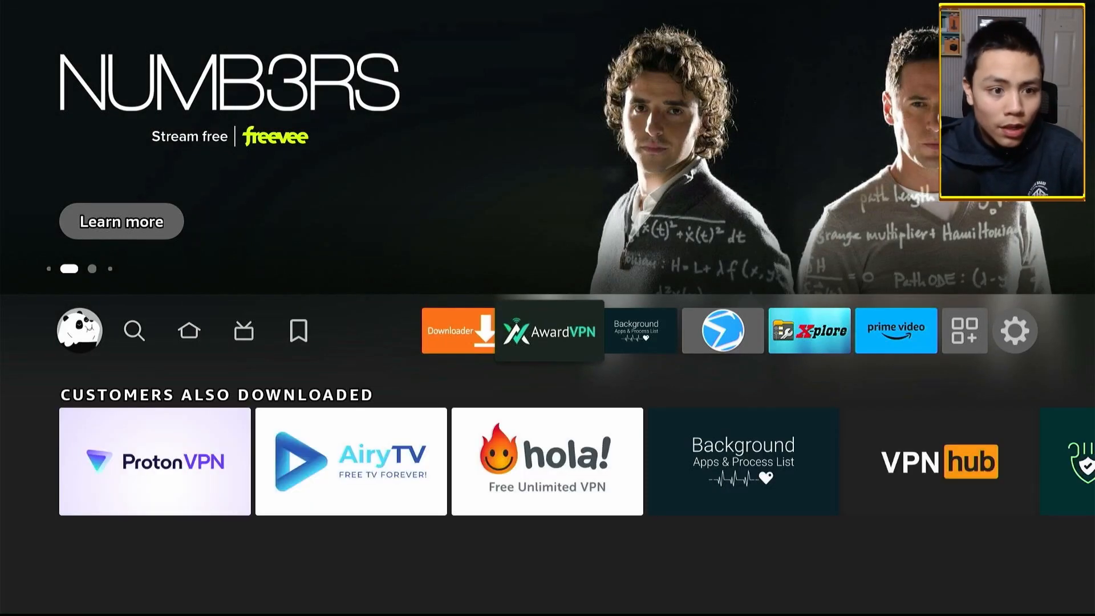
left_click(548, 329)
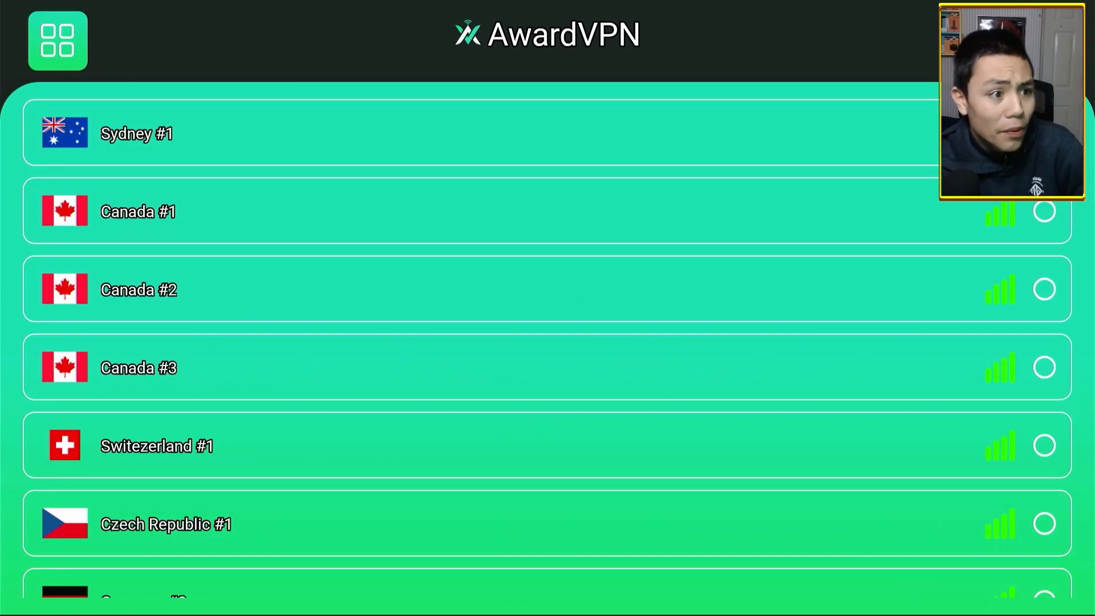
scroll("down", 3)
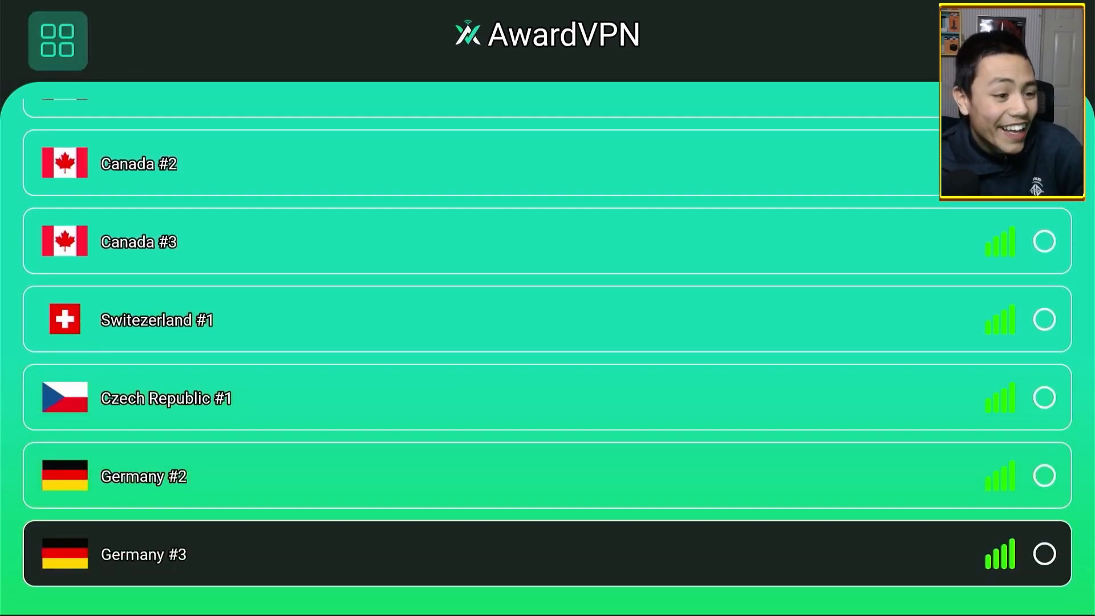
scroll("down", 3)
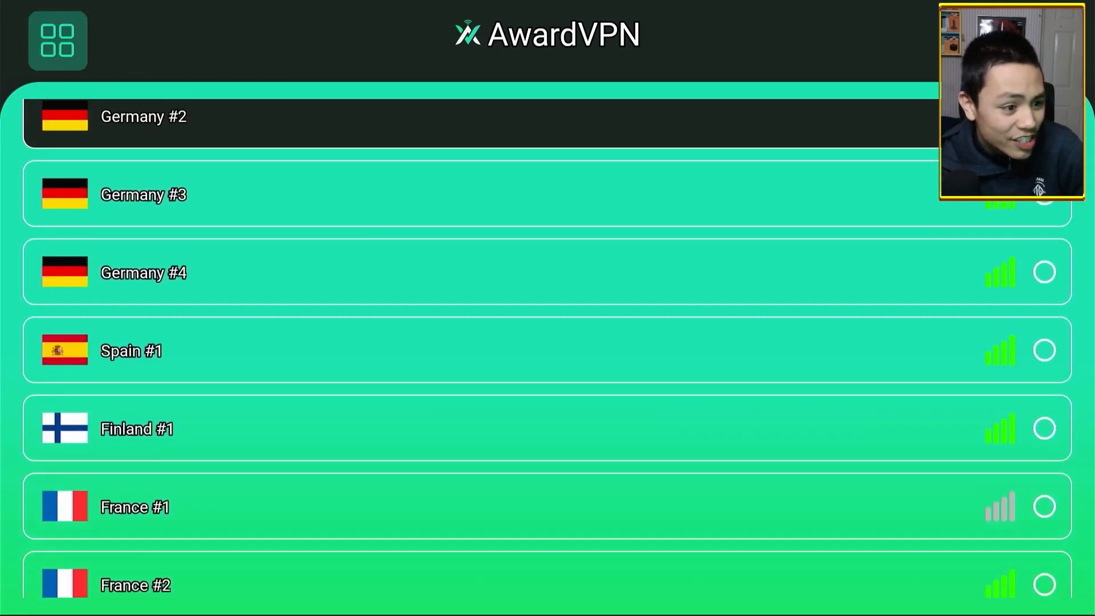
scroll("down", 3)
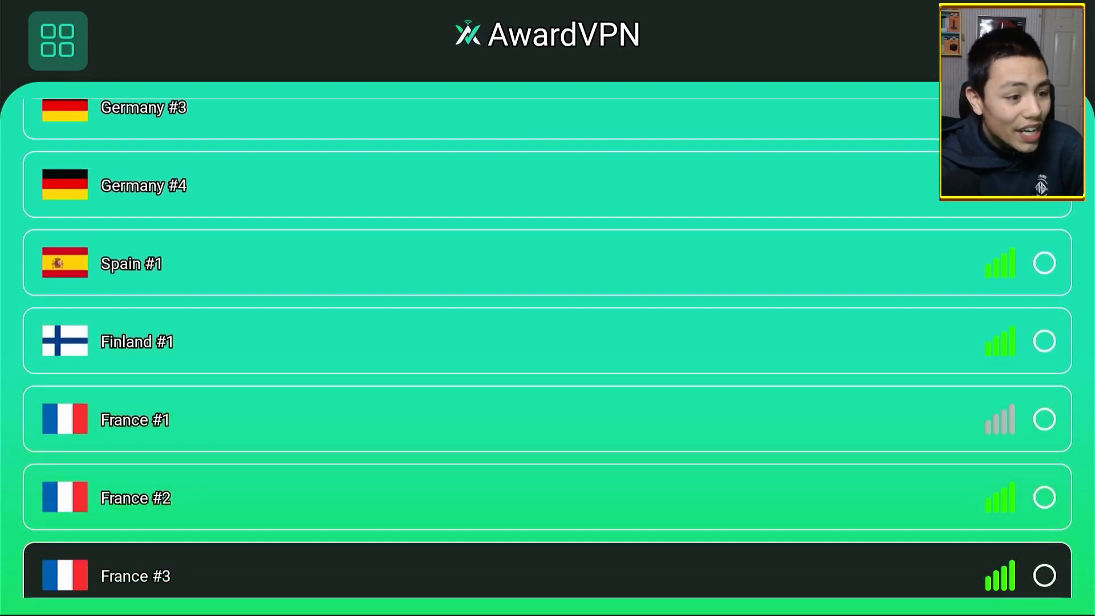
scroll("down", 3)
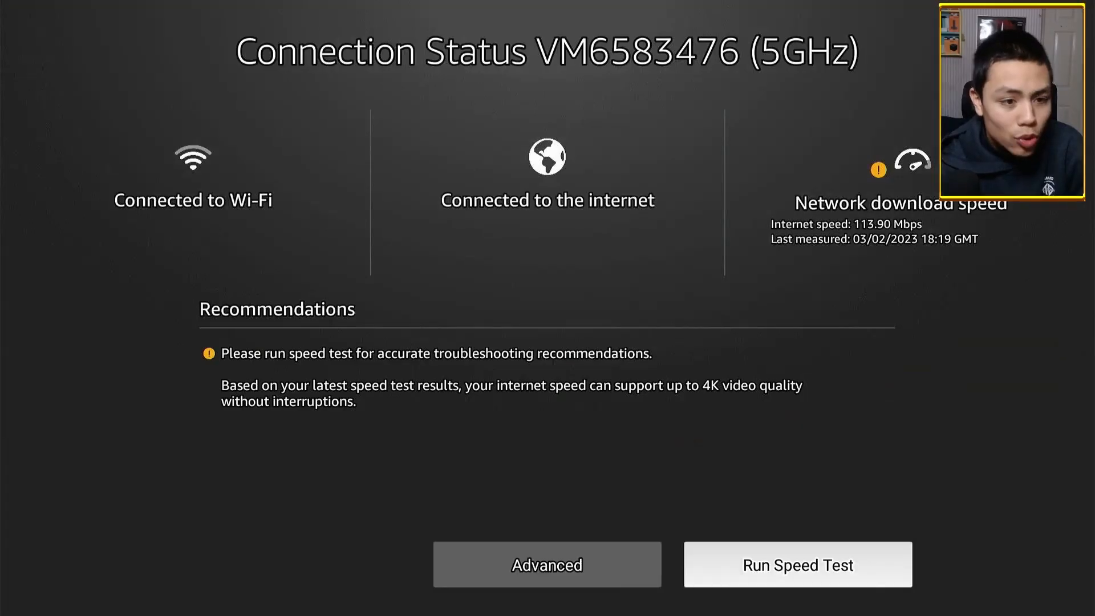
left_click(798, 565)
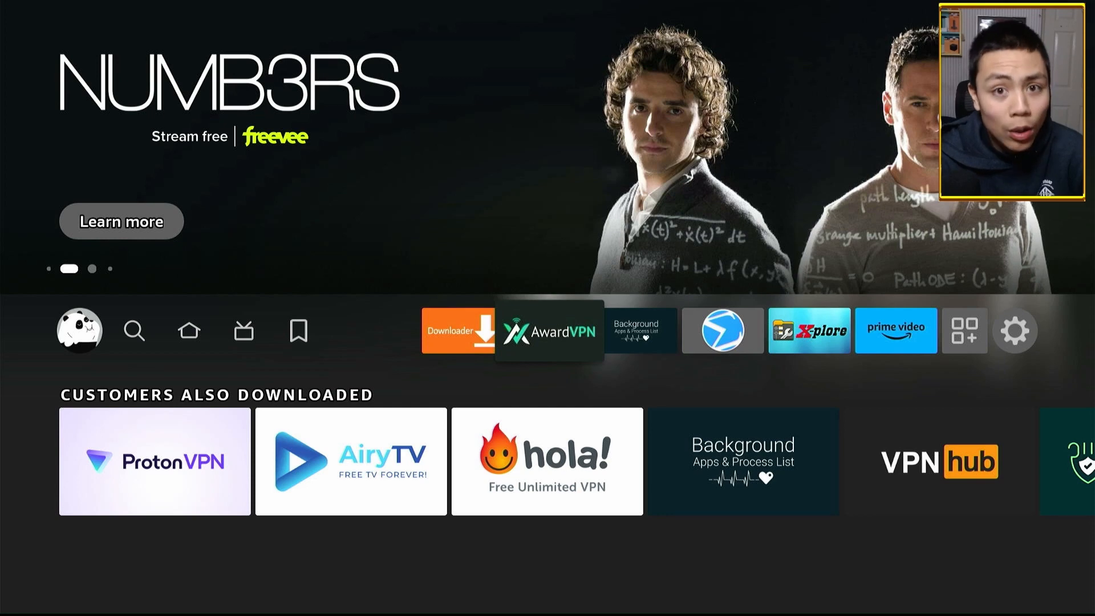
Go to Find > Appstore > Search and start typing the app name on the keyboard
left_click(189, 331)
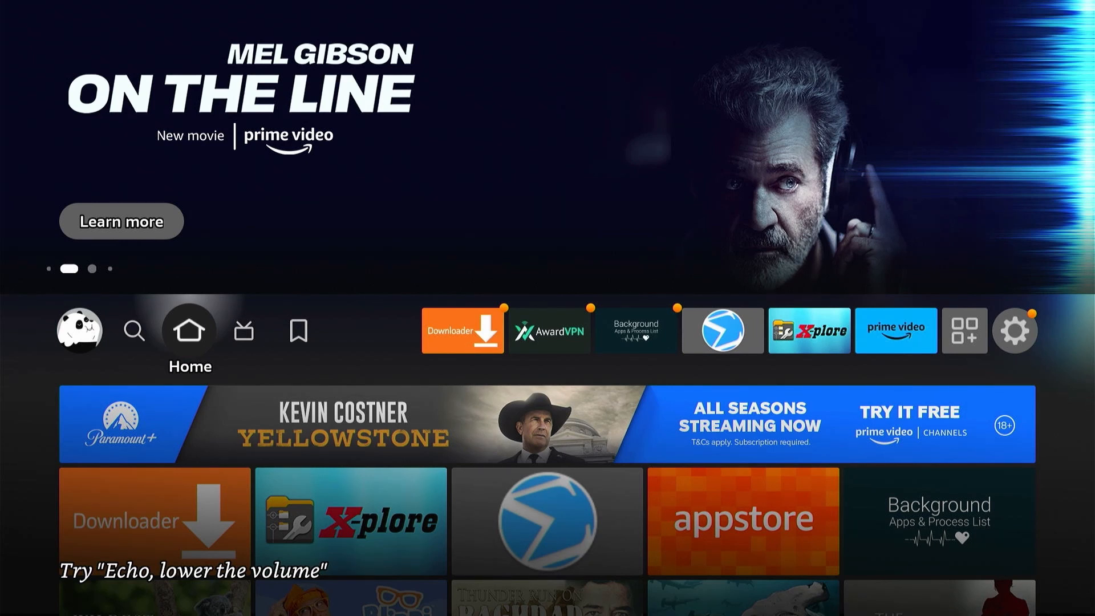
left_click(135, 331)
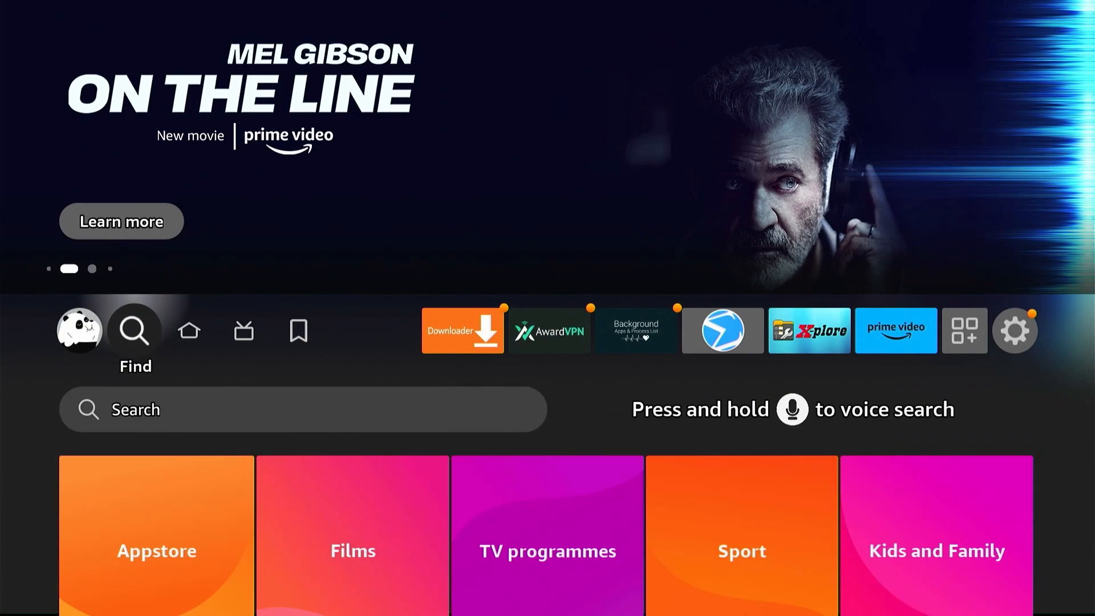
left_click(157, 536)
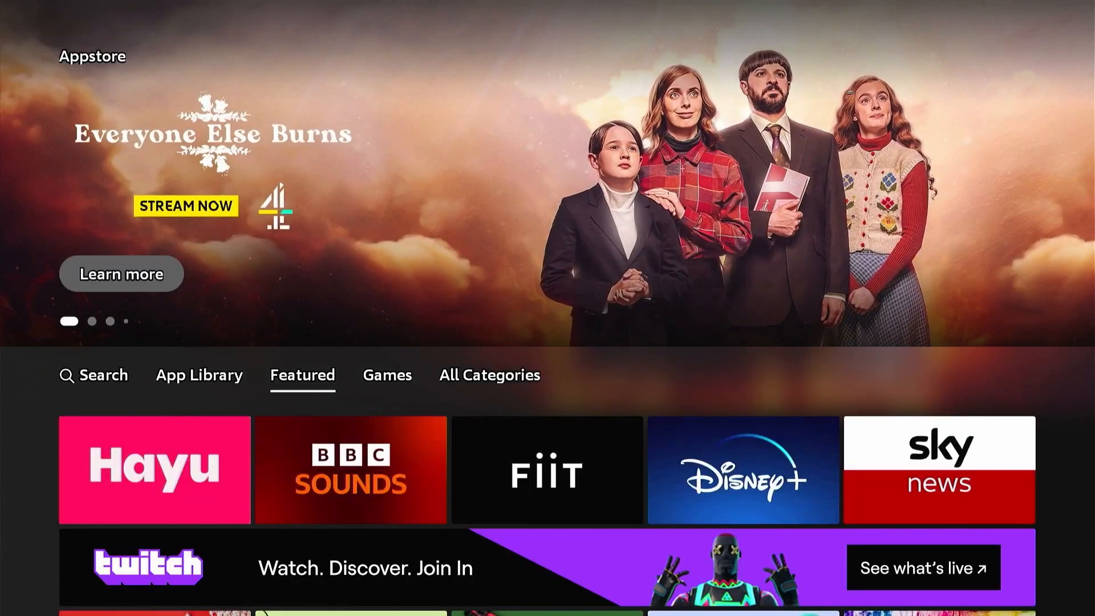
left_click(94, 375)
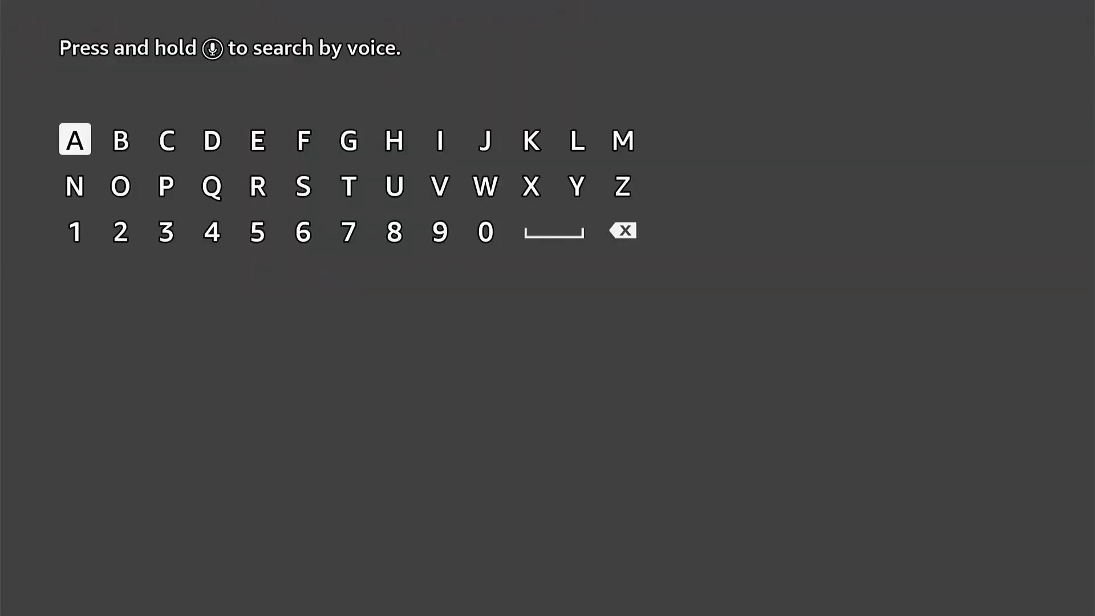
left_click(74, 140)
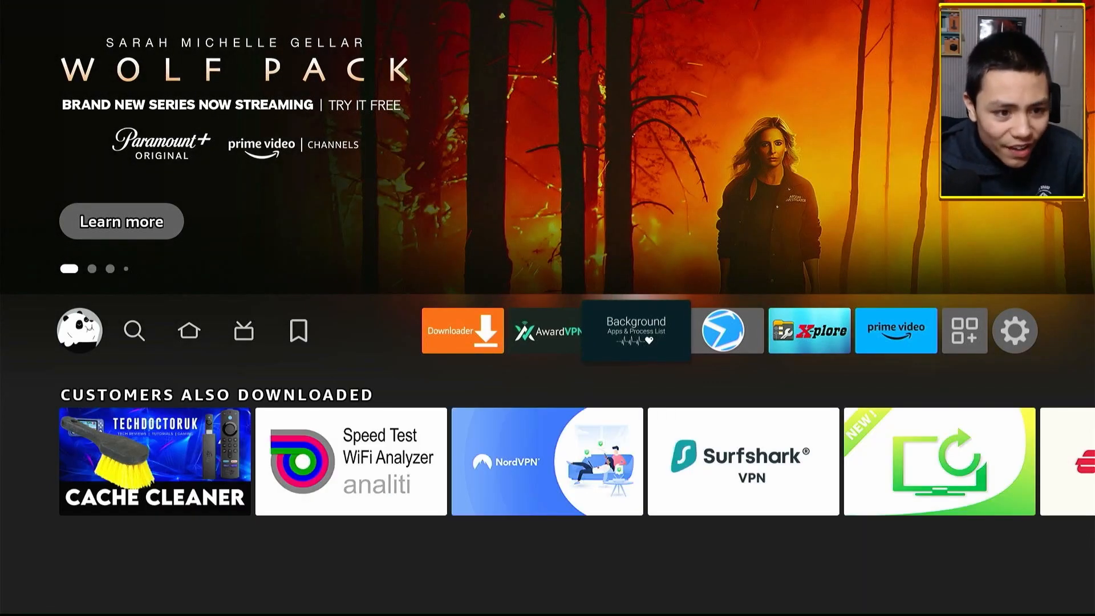
Launch Background Apps and Process List and close all three background apps (Award VPN, Downloader, X-plore)
left_click(636, 331)
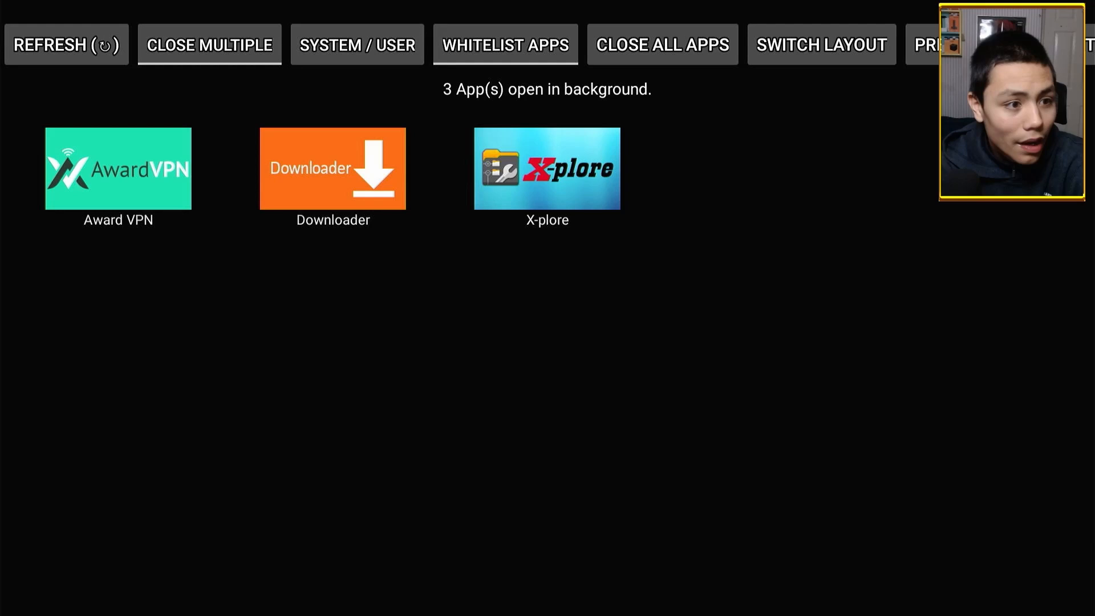
left_click(546, 168)
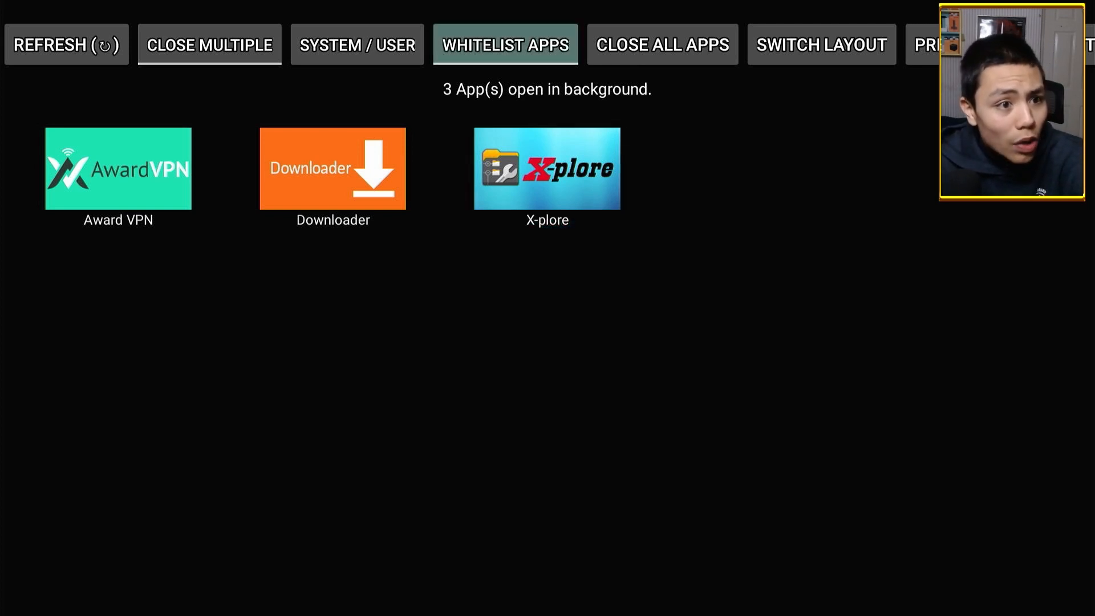
left_click(66, 44)
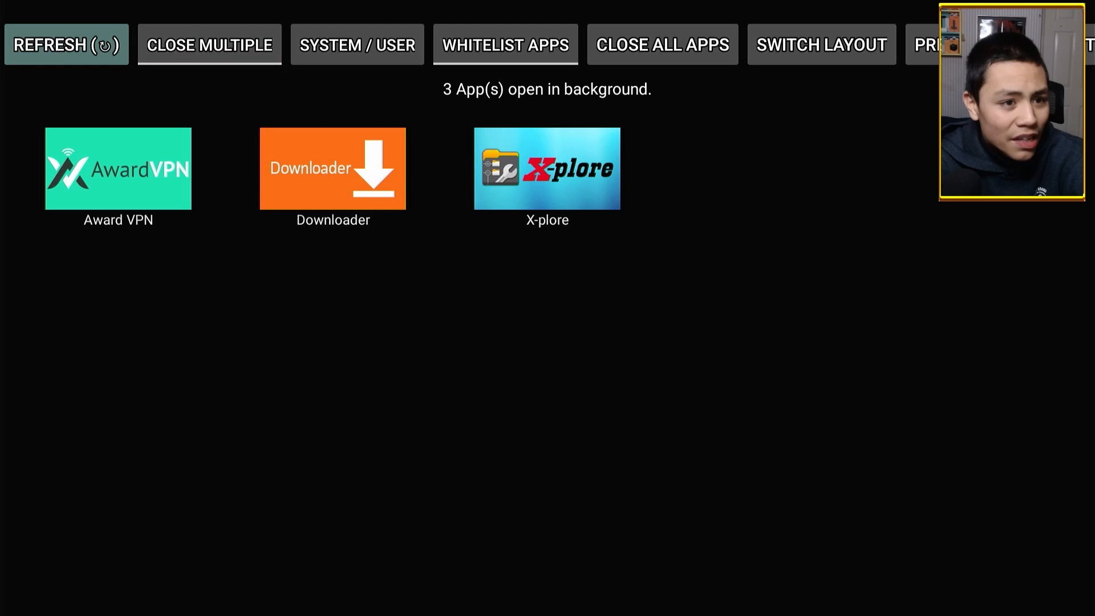
left_click(660, 45)
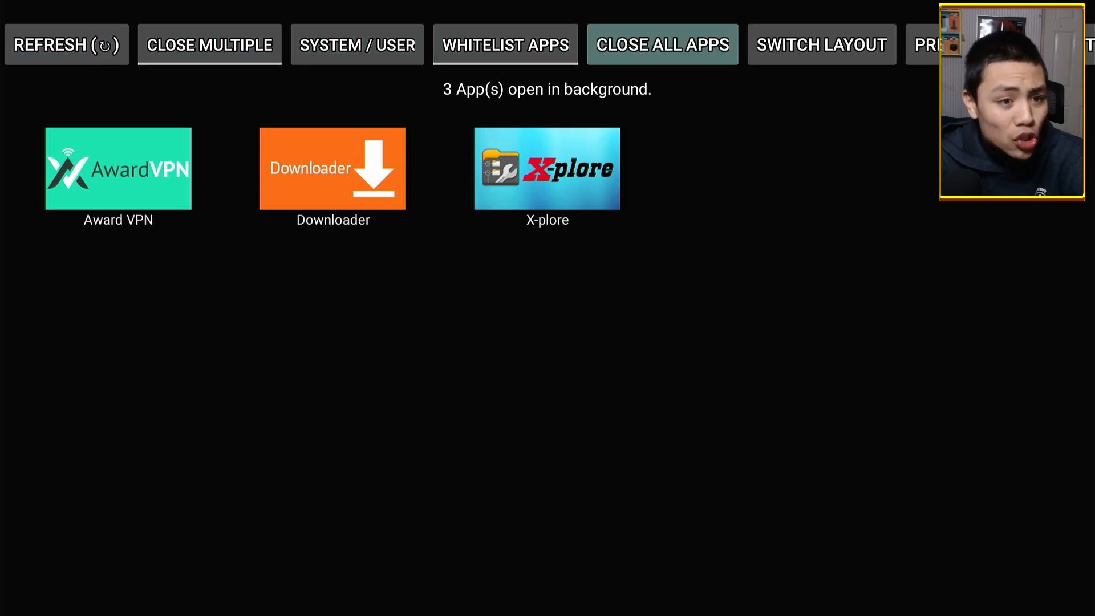
left_click(118, 167)
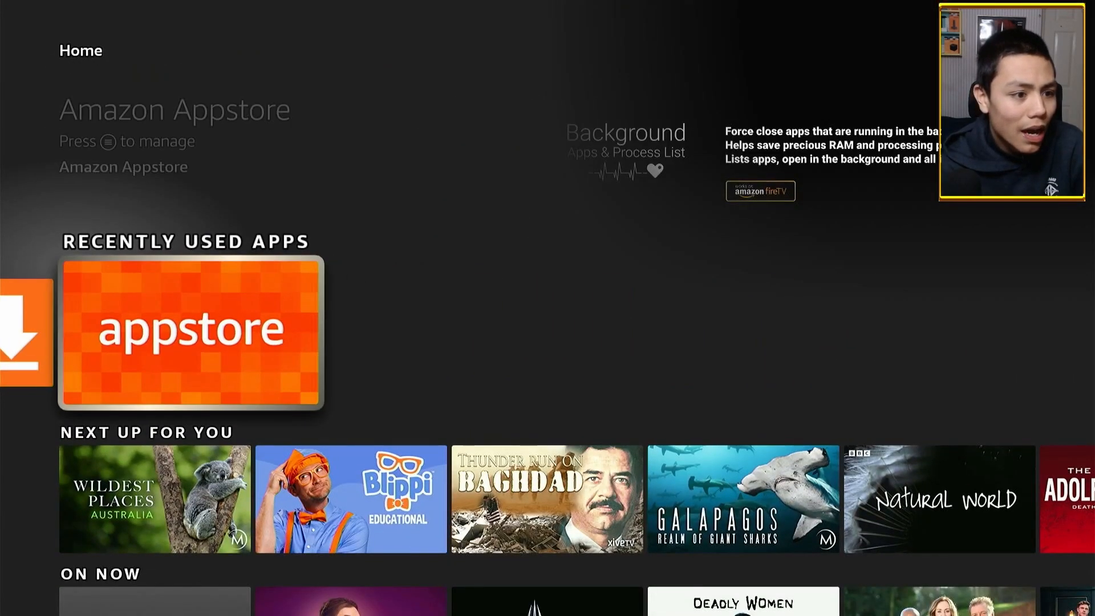
Search the Appstore for 'Bac' and pick the Background Apps And Process List suggestion
left_click(190, 335)
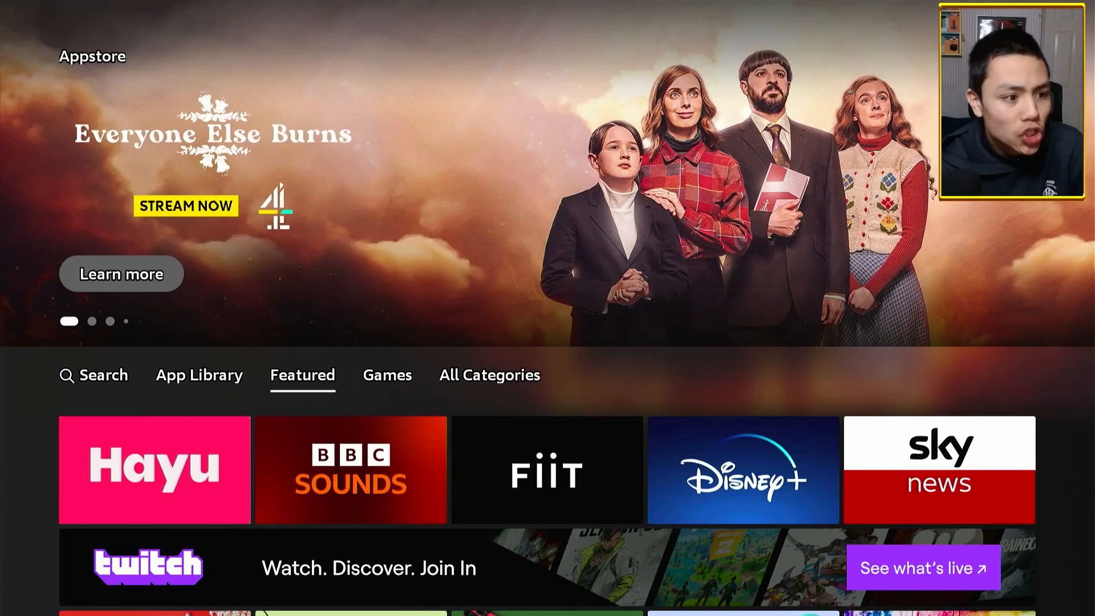
left_click(94, 376)
type("Bac")
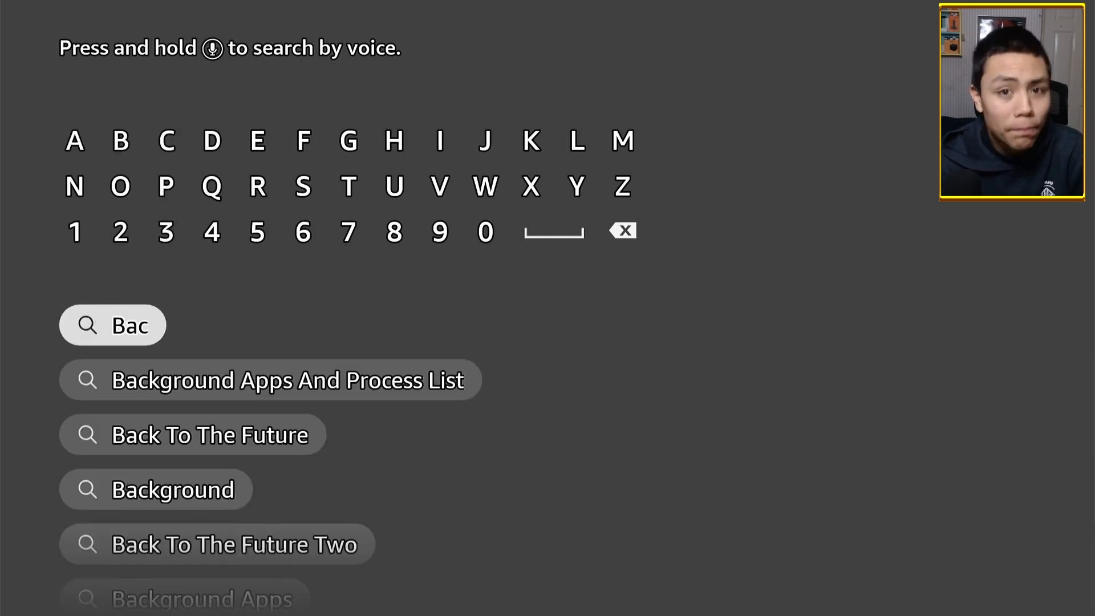
left_click(292, 380)
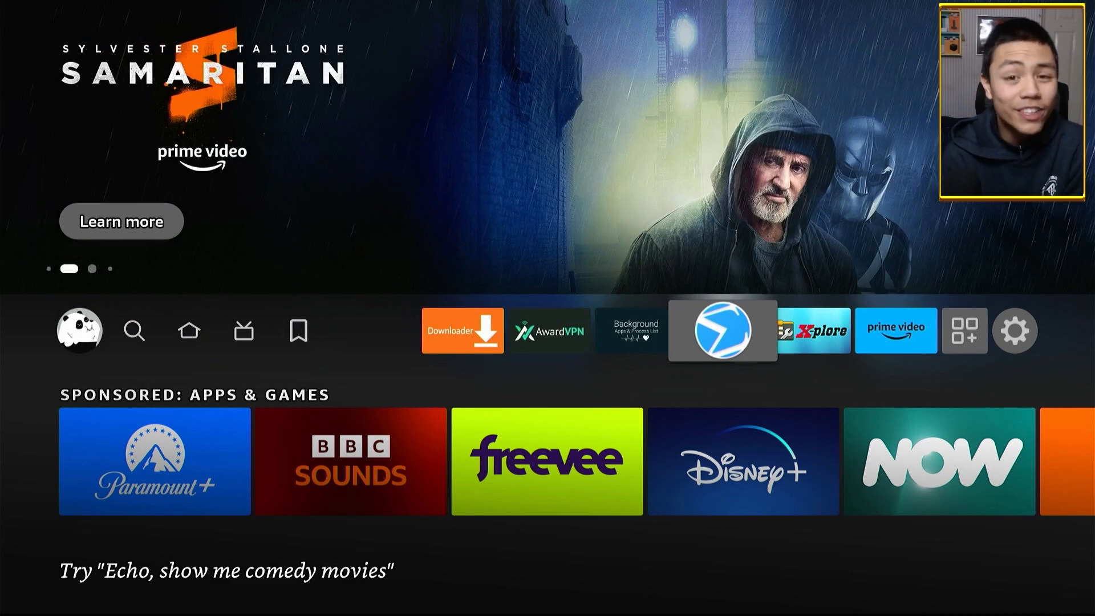
Launch VirusTotal Mobile, review the User Apps detection counts, and return home
left_click(722, 331)
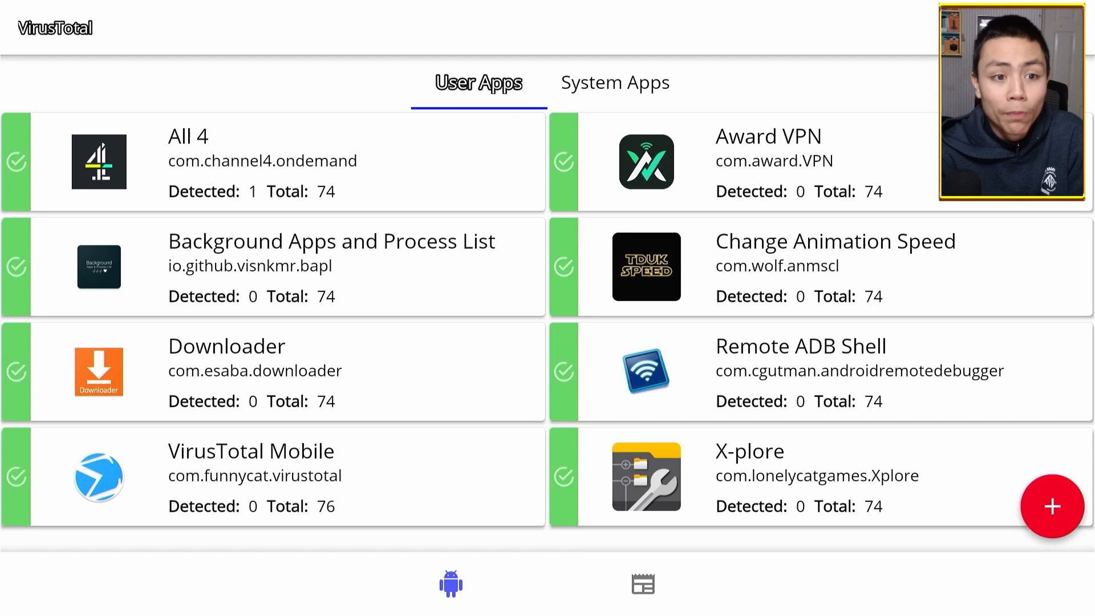
left_click(642, 584)
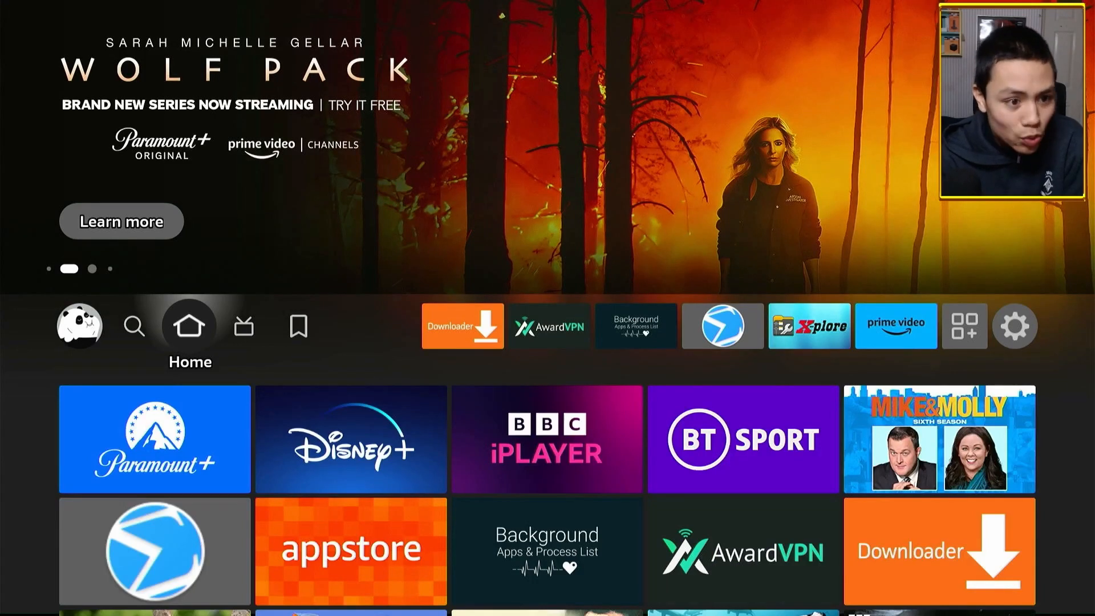
Launch Downloader and fetch the short code 826476 again
left_click(298, 325)
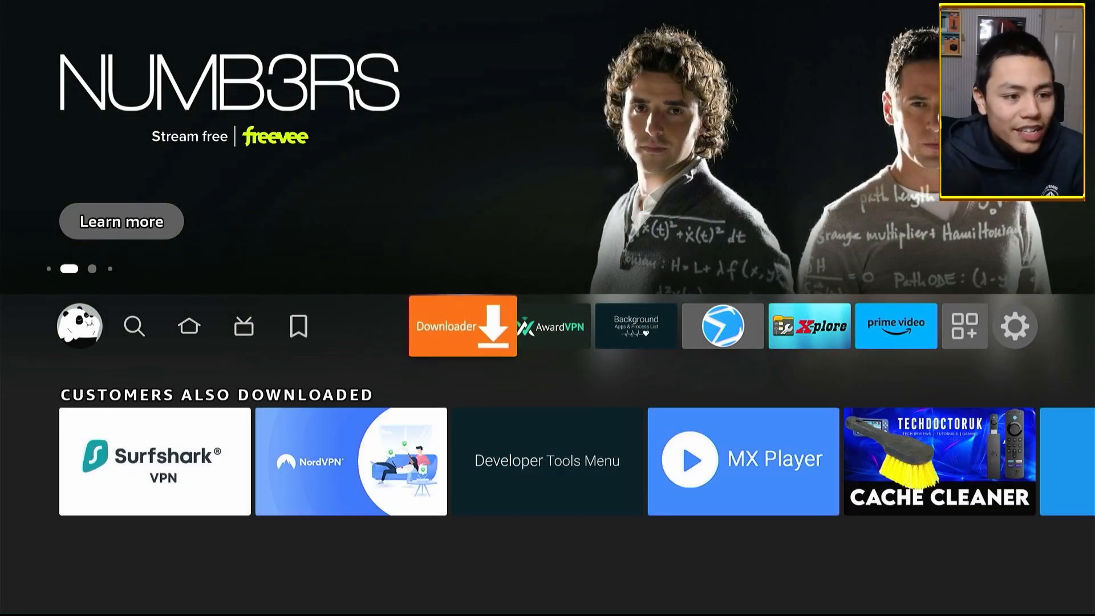
left_click(462, 326)
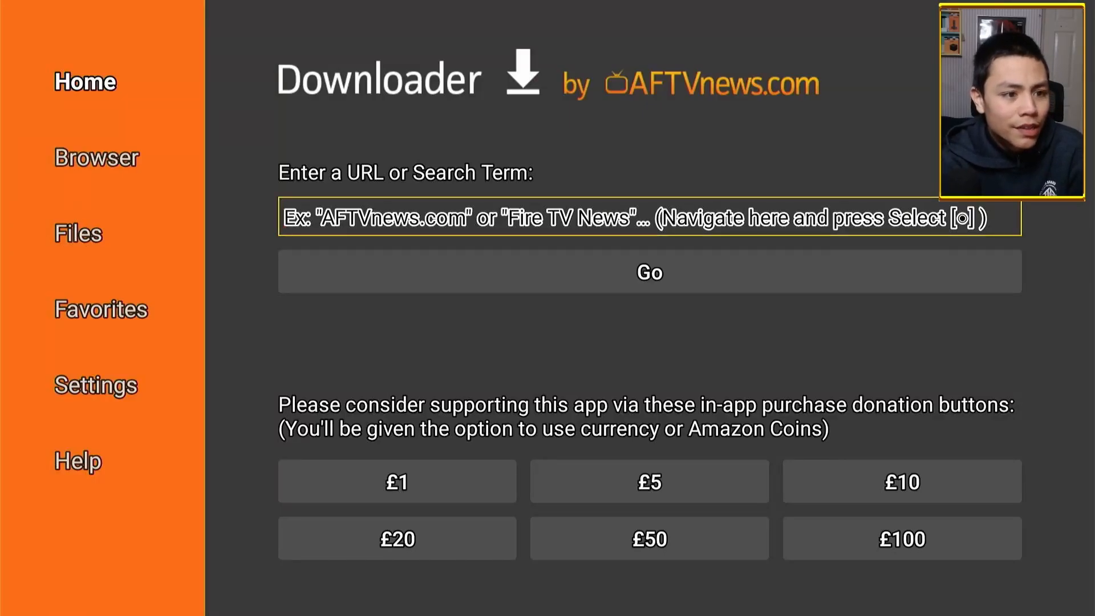
left_click(648, 217)
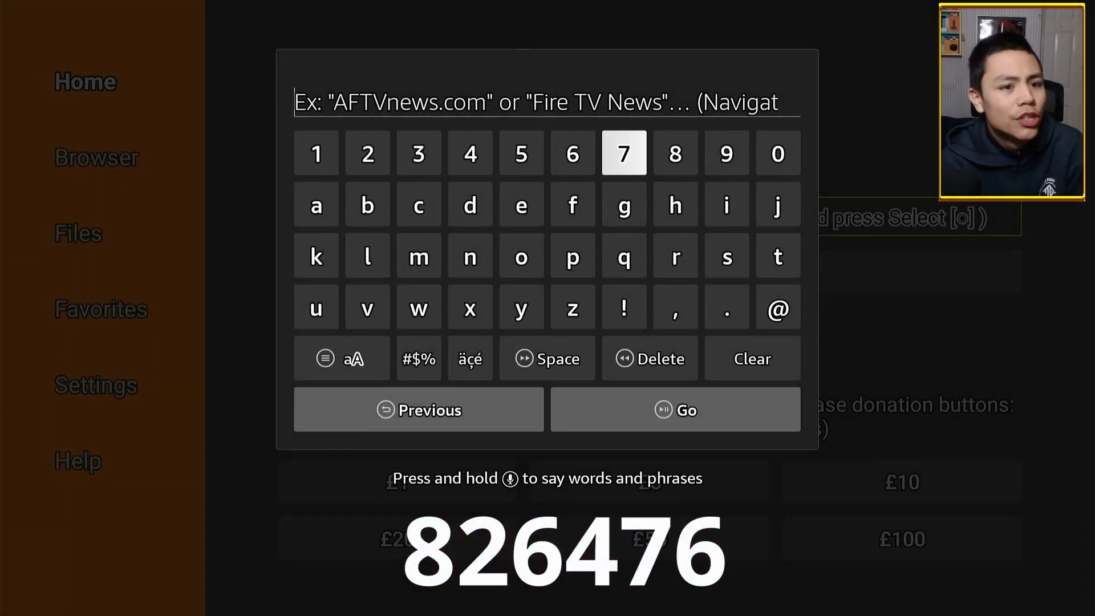
left_click(366, 153)
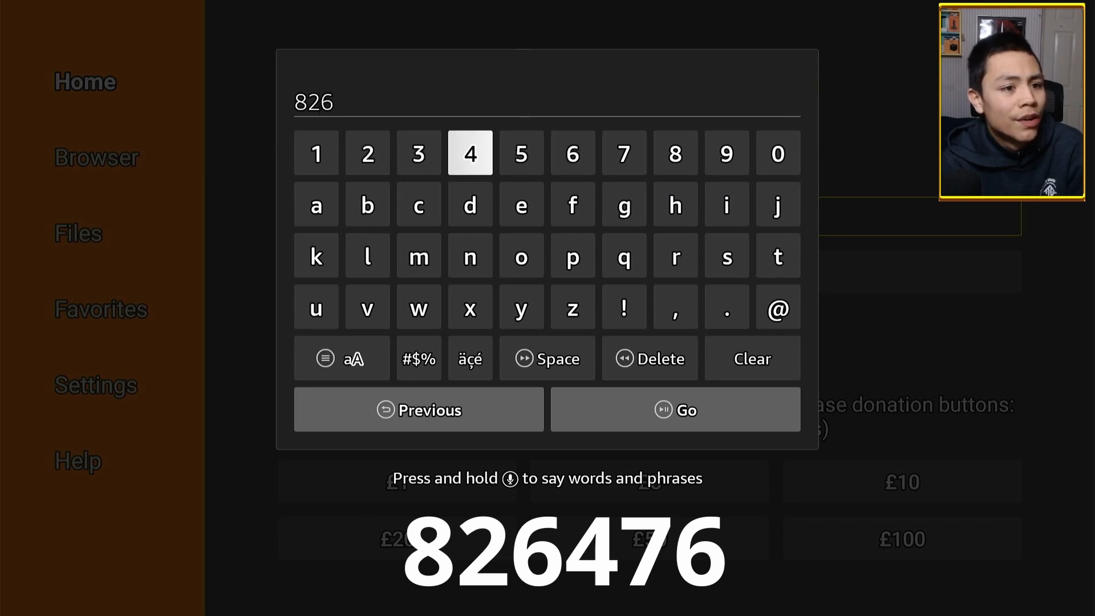
left_click(572, 153)
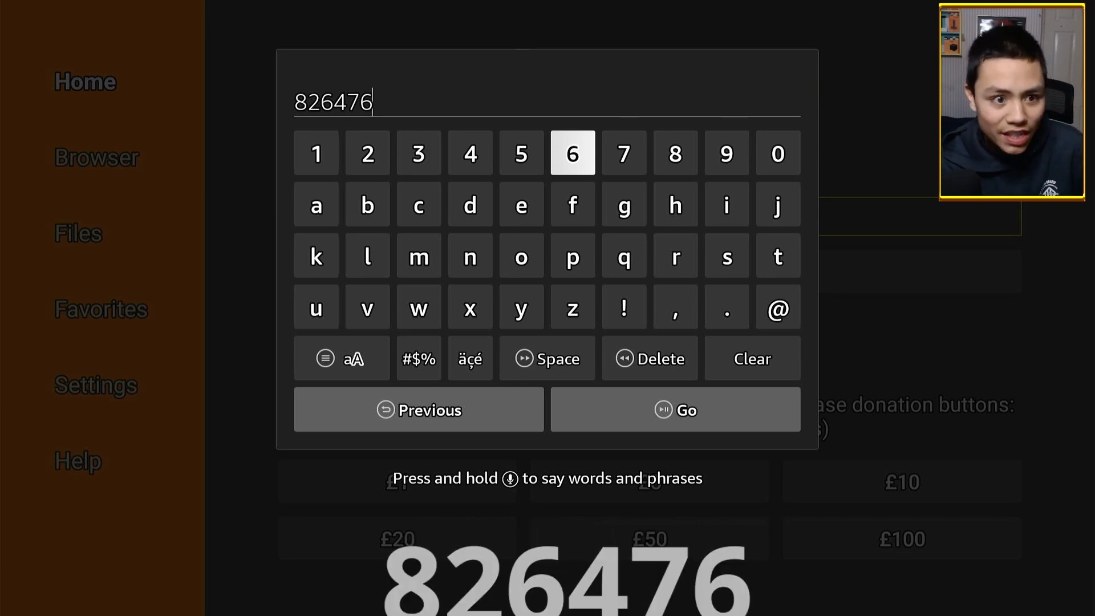
left_click(674, 410)
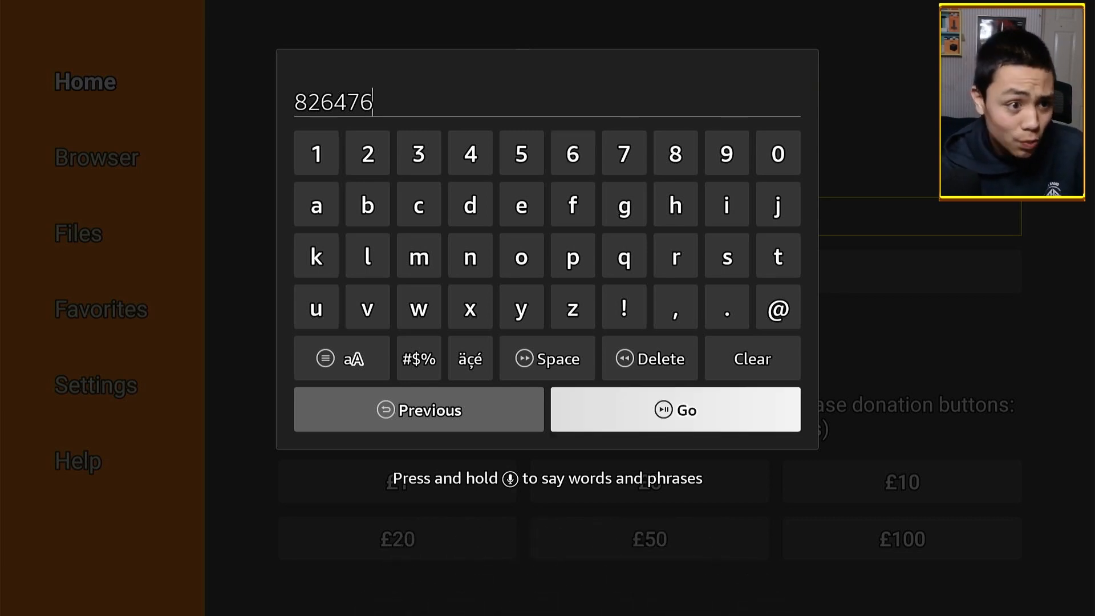
left_click(674, 410)
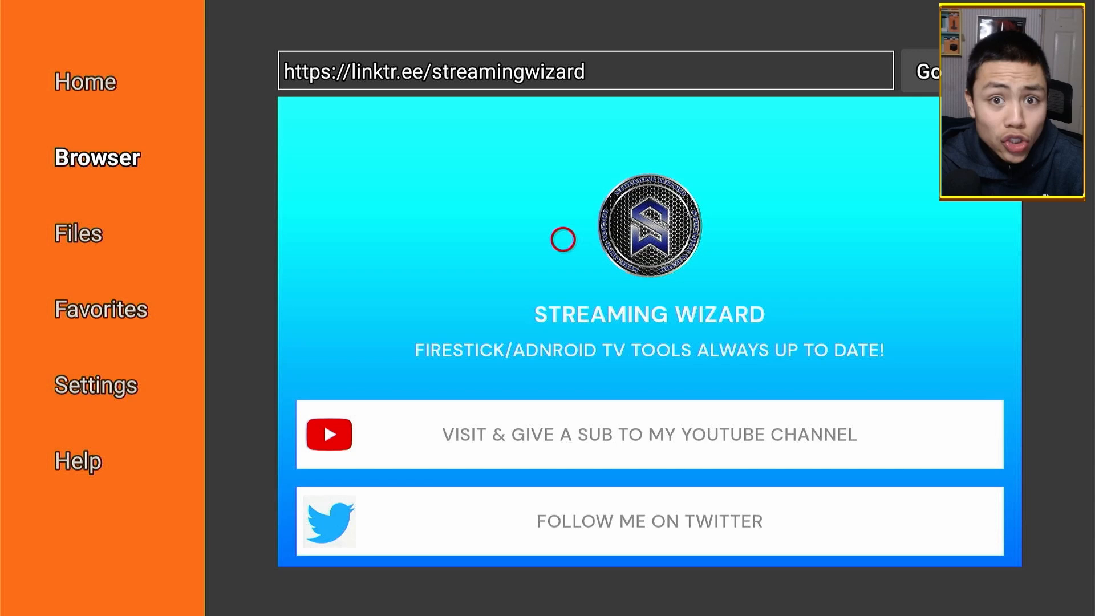
mouse_move(563, 447)
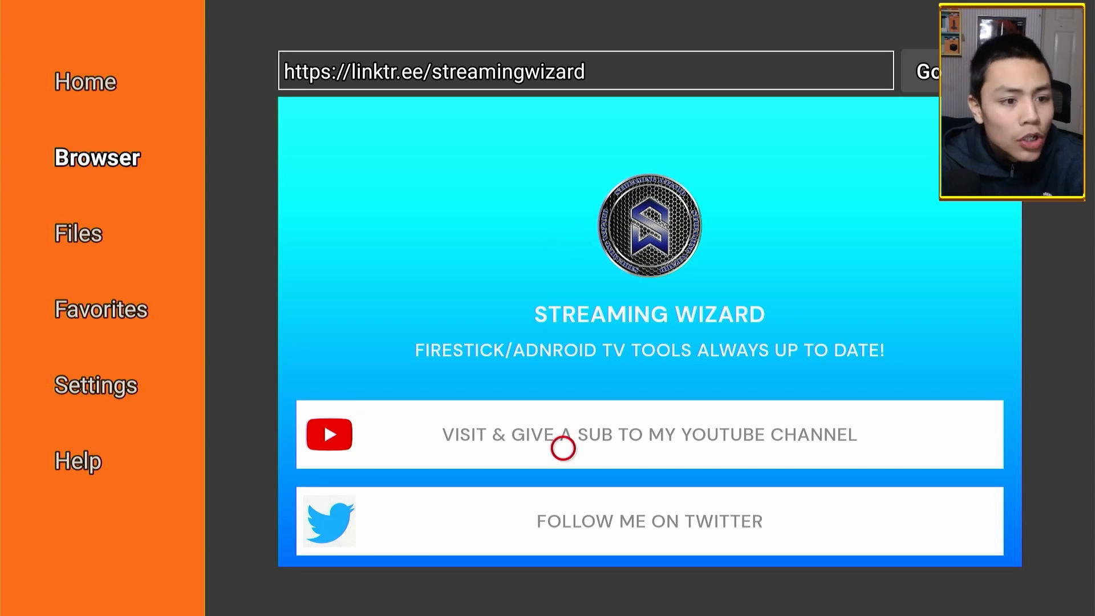
Scroll the Streaming Wizard page down to the VirusTotal link and start its download
scroll("down", 3)
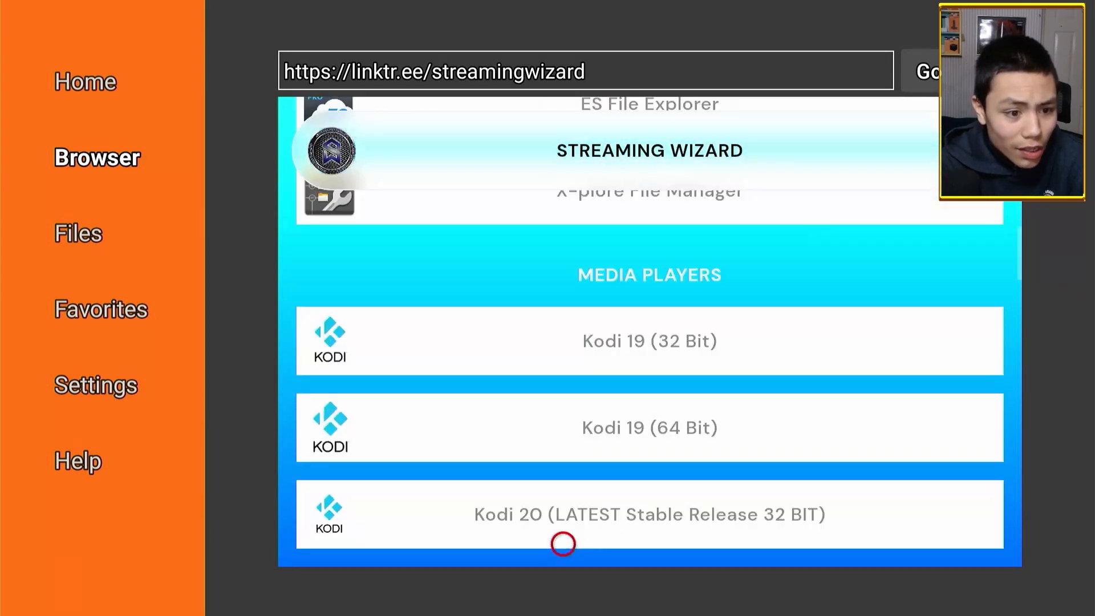
scroll("down", 3)
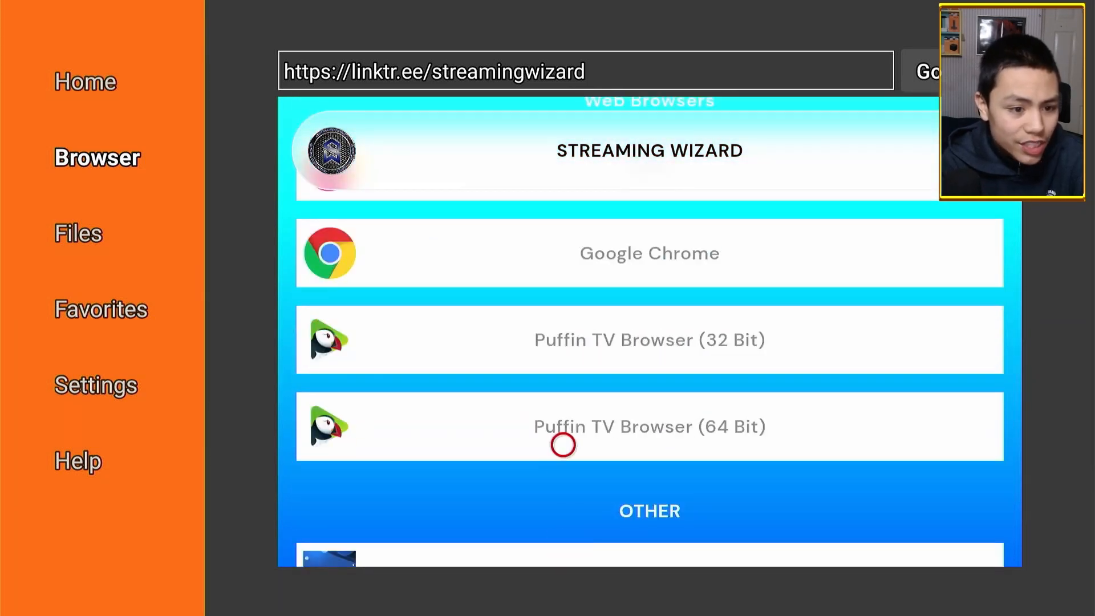
scroll("down", 3)
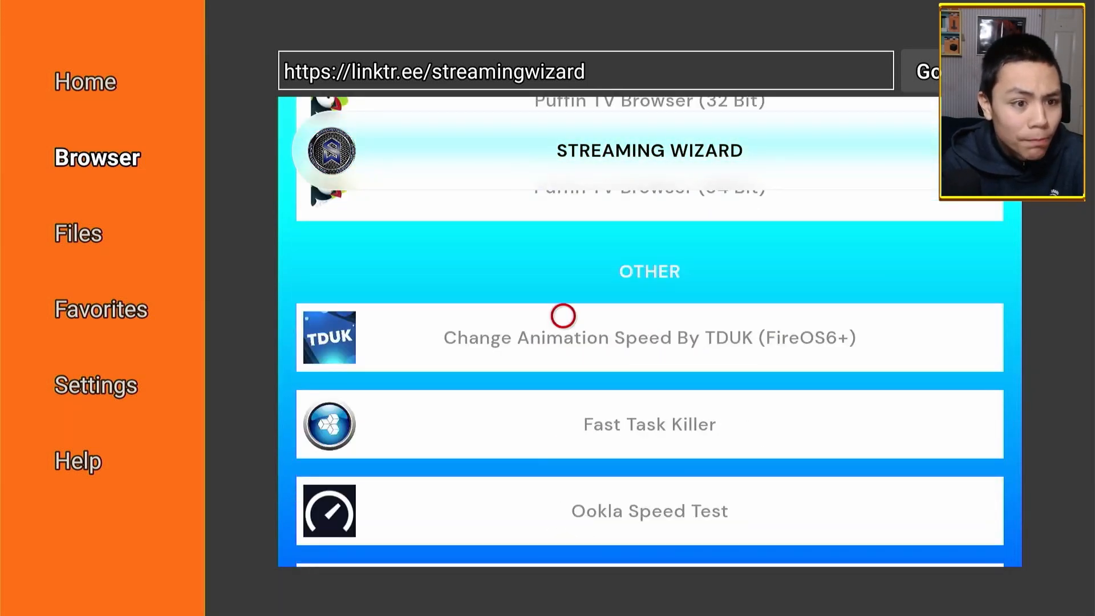
scroll("down", 3)
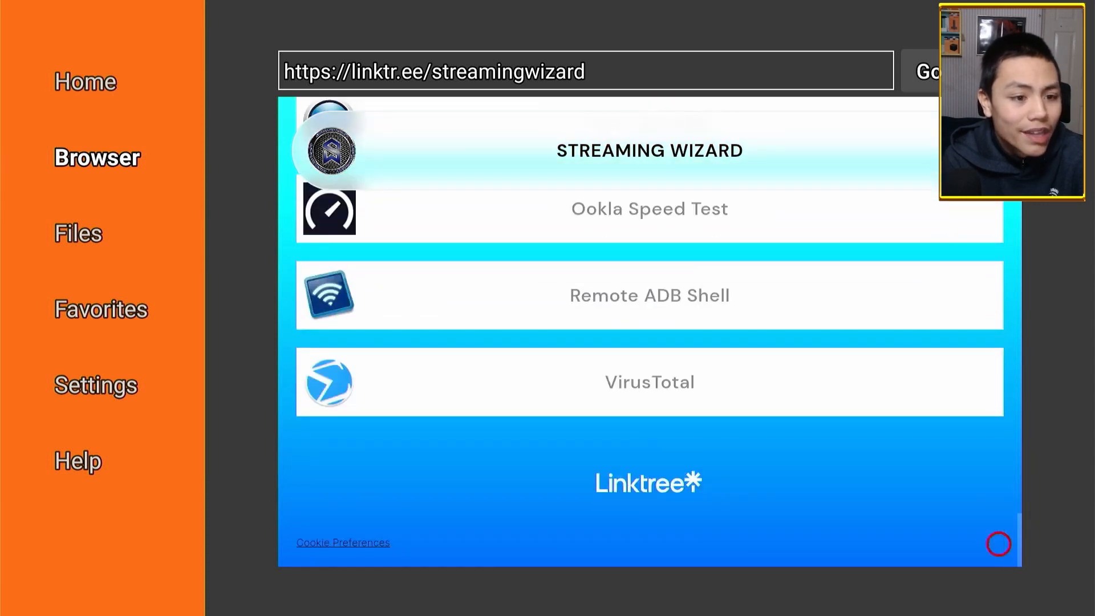
mouse_move(391, 448)
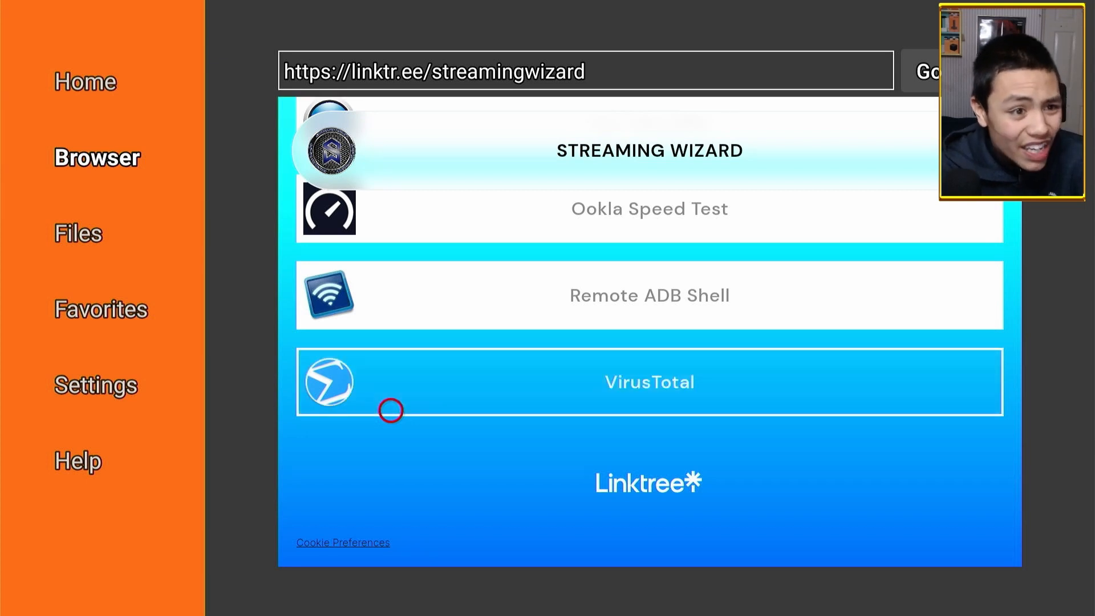
left_click(647, 382)
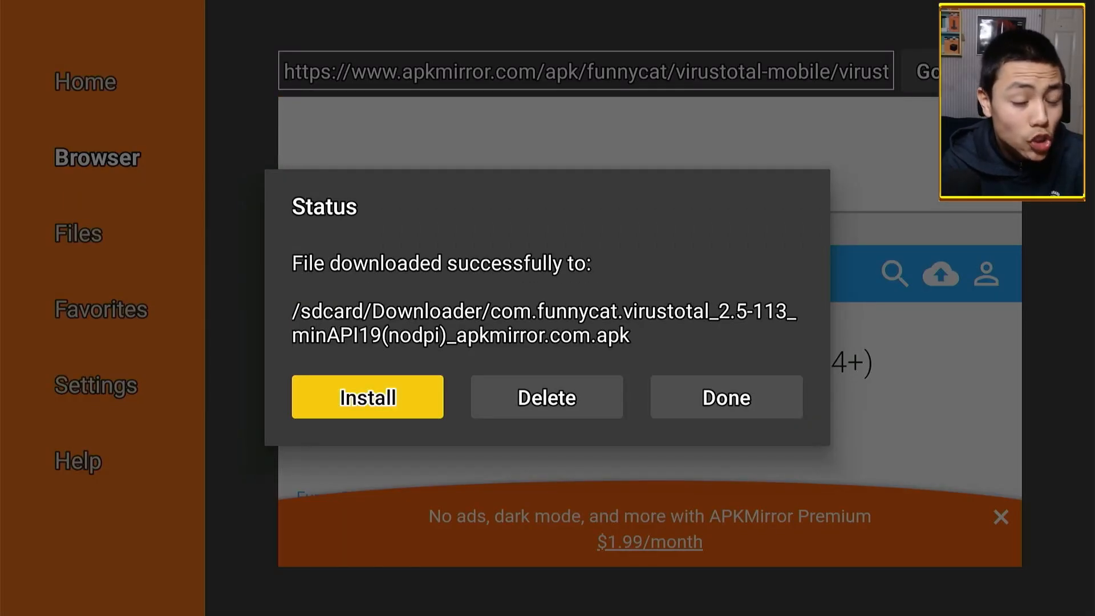
Install the downloaded VirusTotal package and delete its leftover APK file
left_click(366, 397)
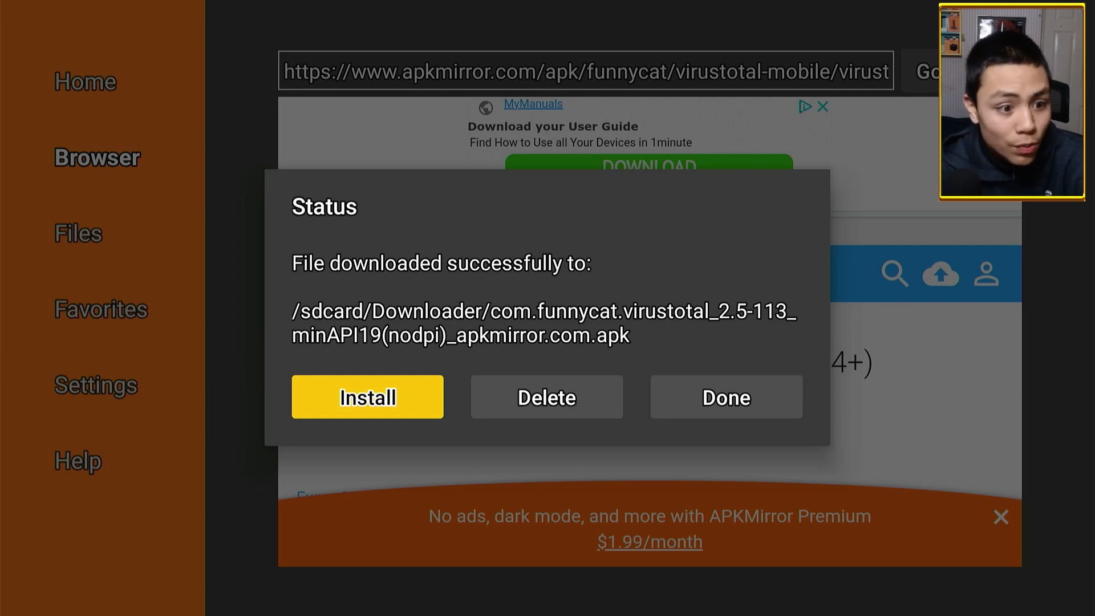
left_click(546, 397)
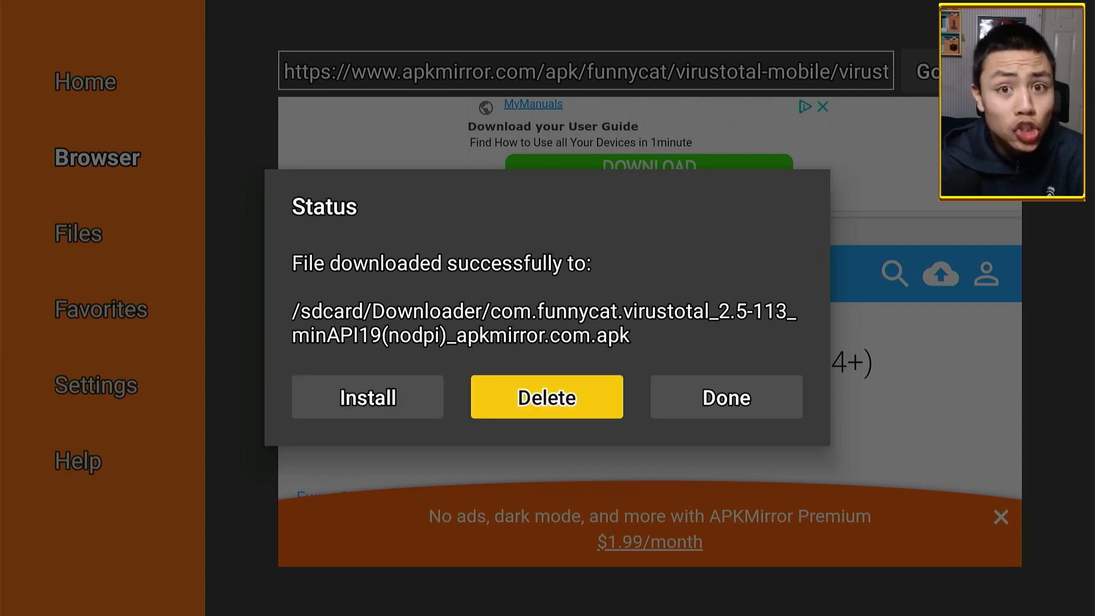
left_click(546, 397)
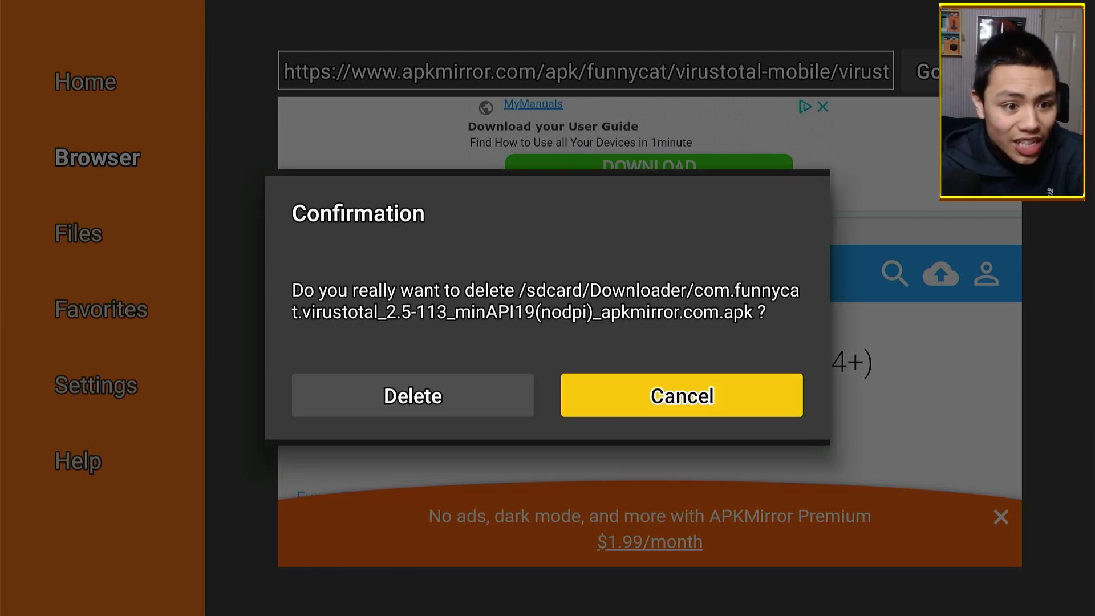
left_click(679, 396)
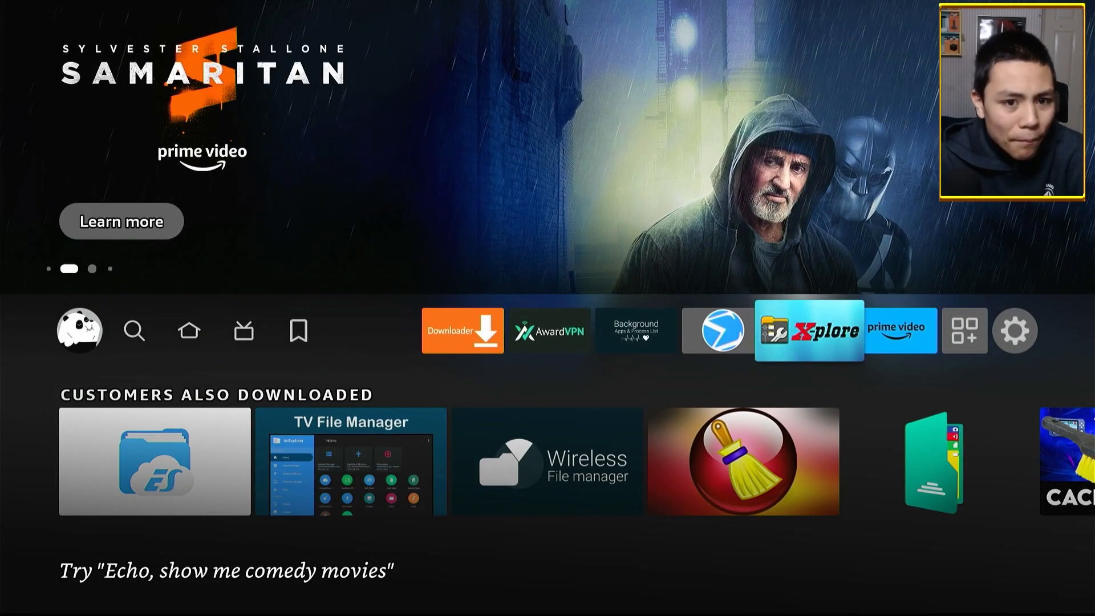
Launch X-plore from the home screen app row so it requests file access
left_click(808, 329)
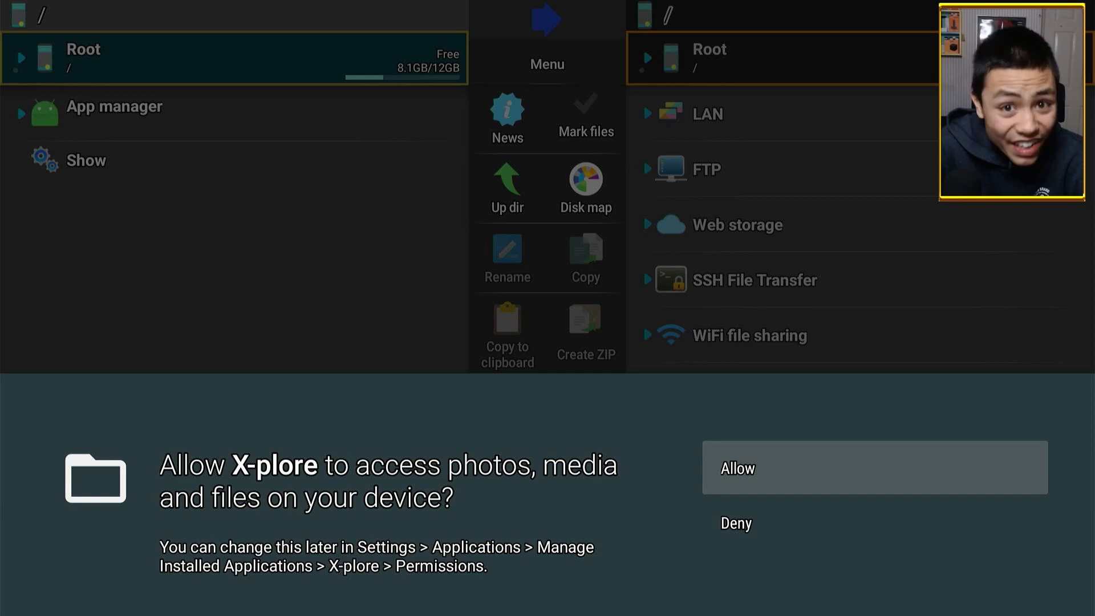
Allow X-plore to access photos, media and files and dismiss its initial prompts
left_click(874, 467)
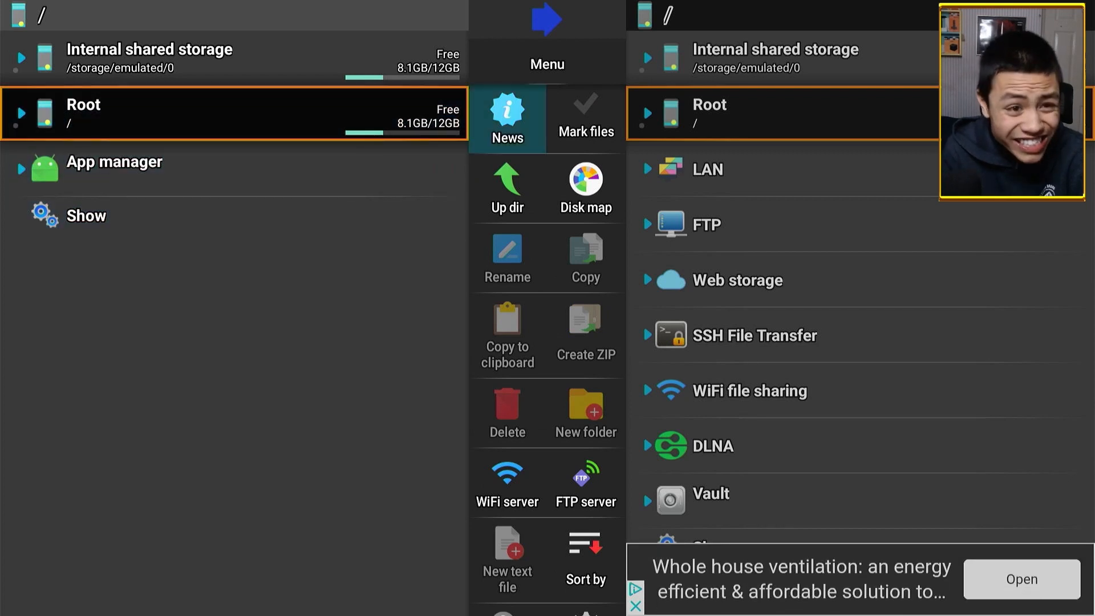
left_click(585, 481)
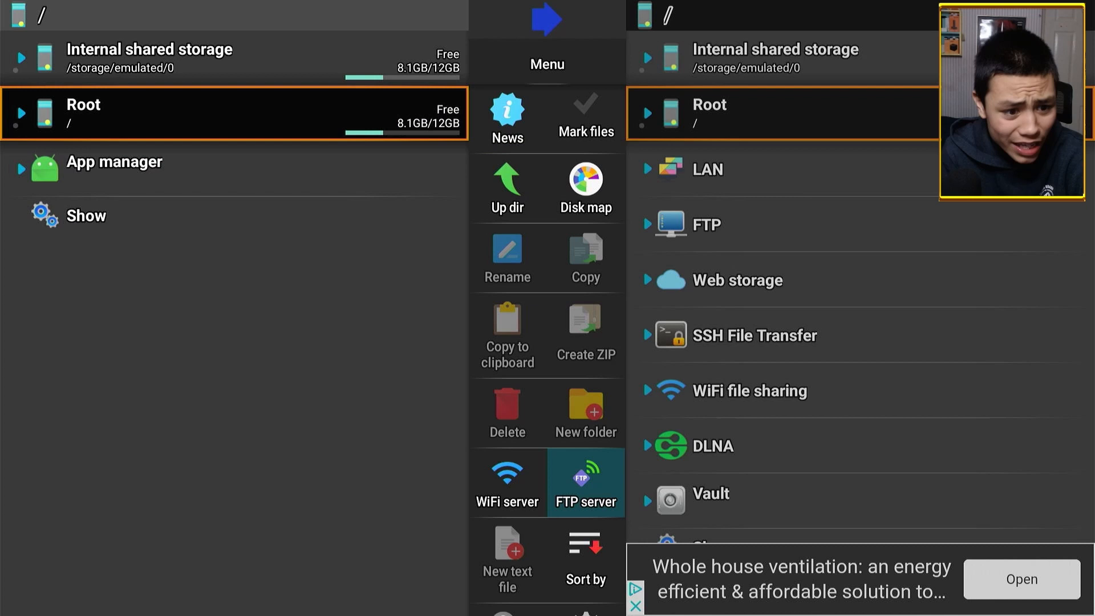
left_click(750, 390)
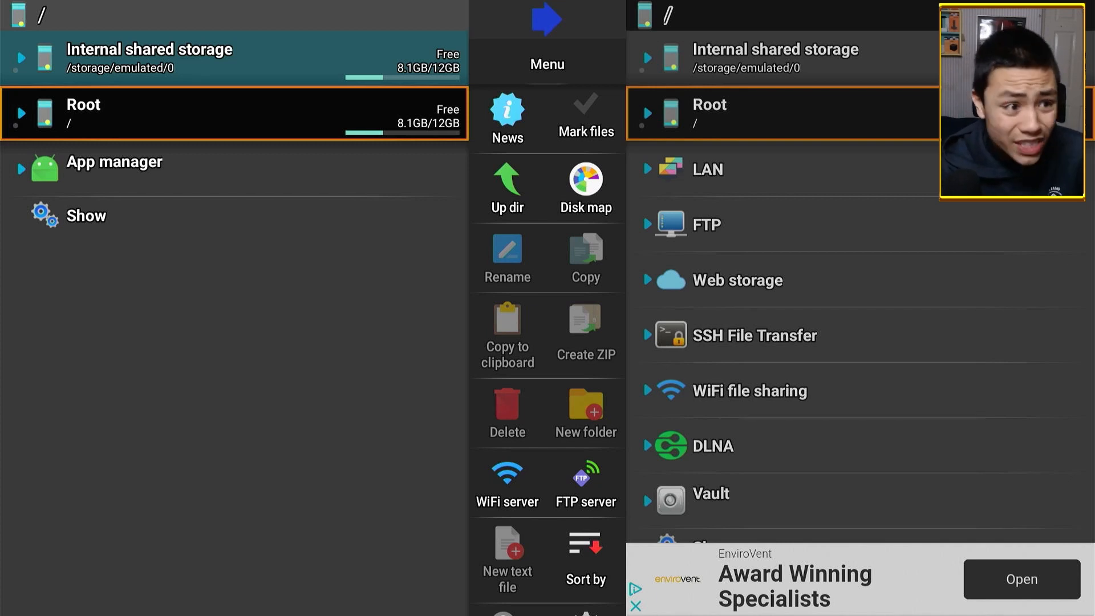
left_click(175, 58)
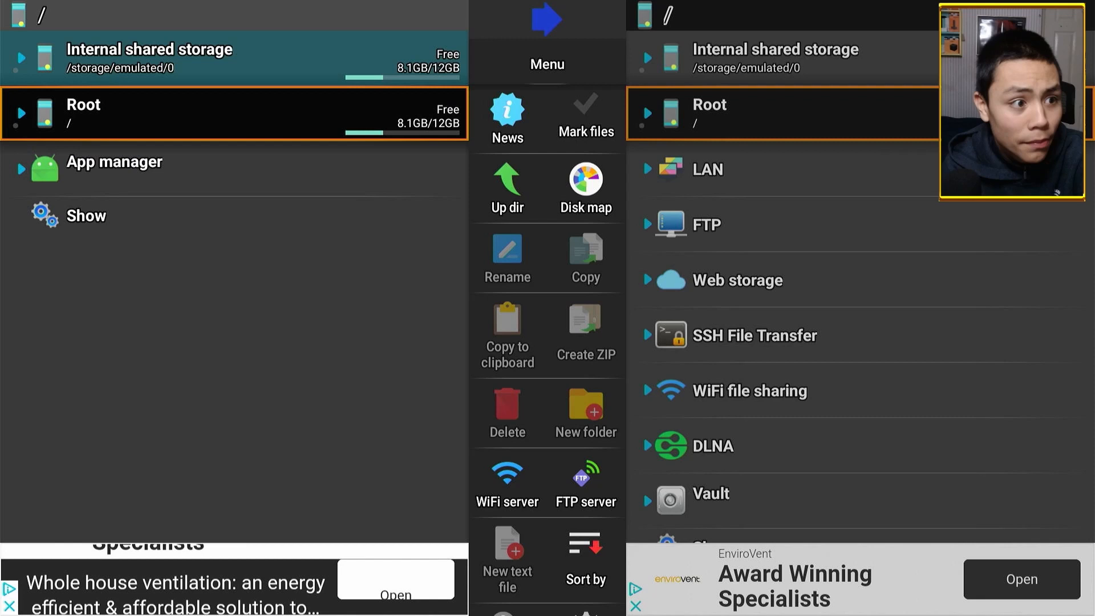
left_click(586, 552)
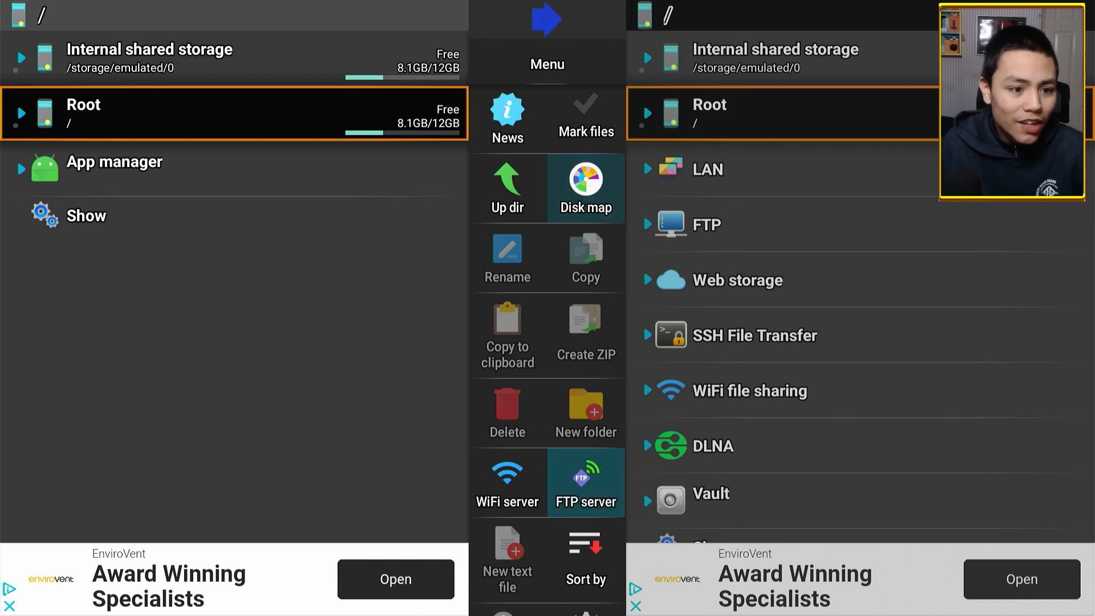
Expand Web storage and list addable cloud providers (Dropbox, OneDrive, Mega.nz and others)
scroll("down", 3)
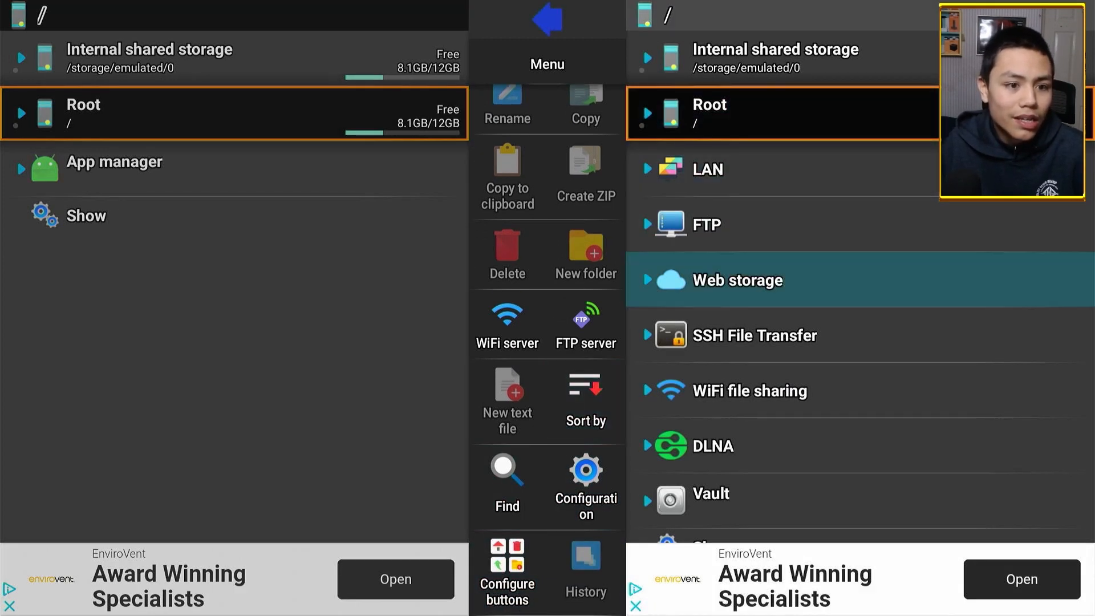
left_click(736, 280)
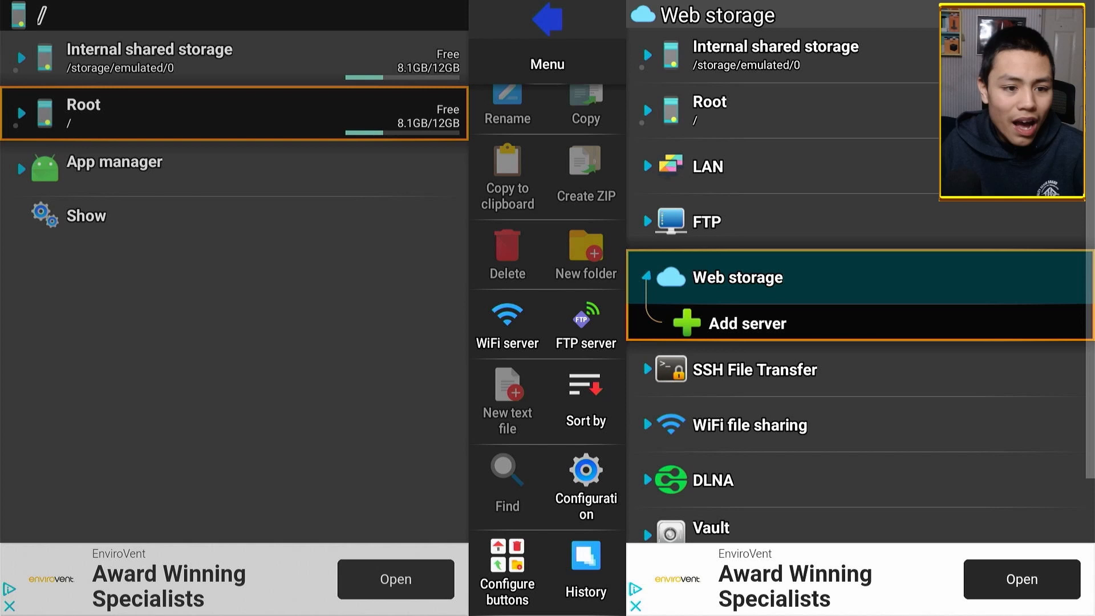
left_click(746, 323)
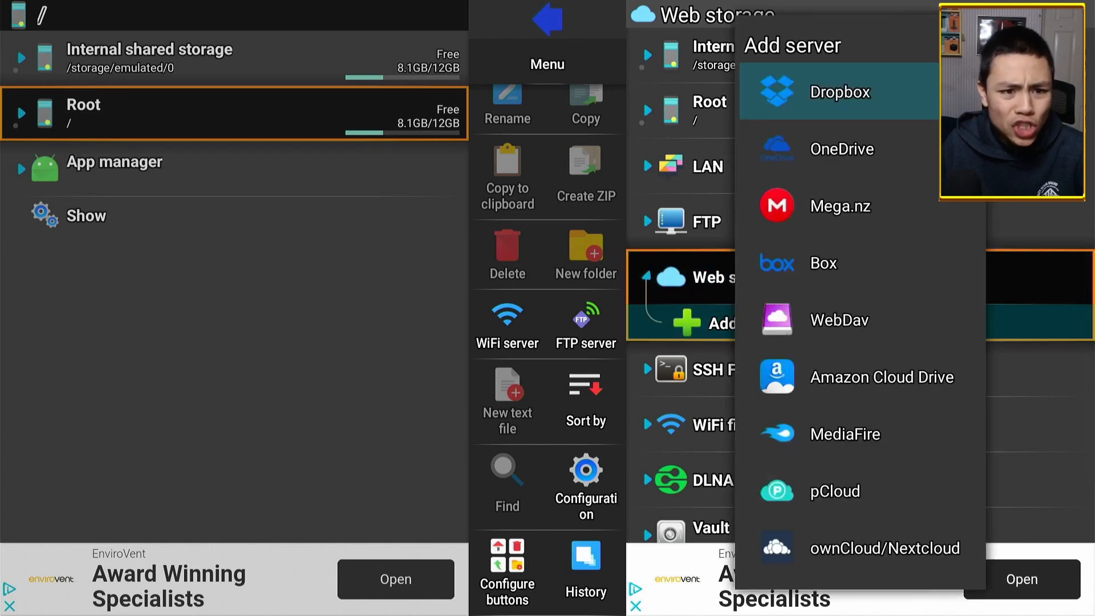
mouse_move(838, 206)
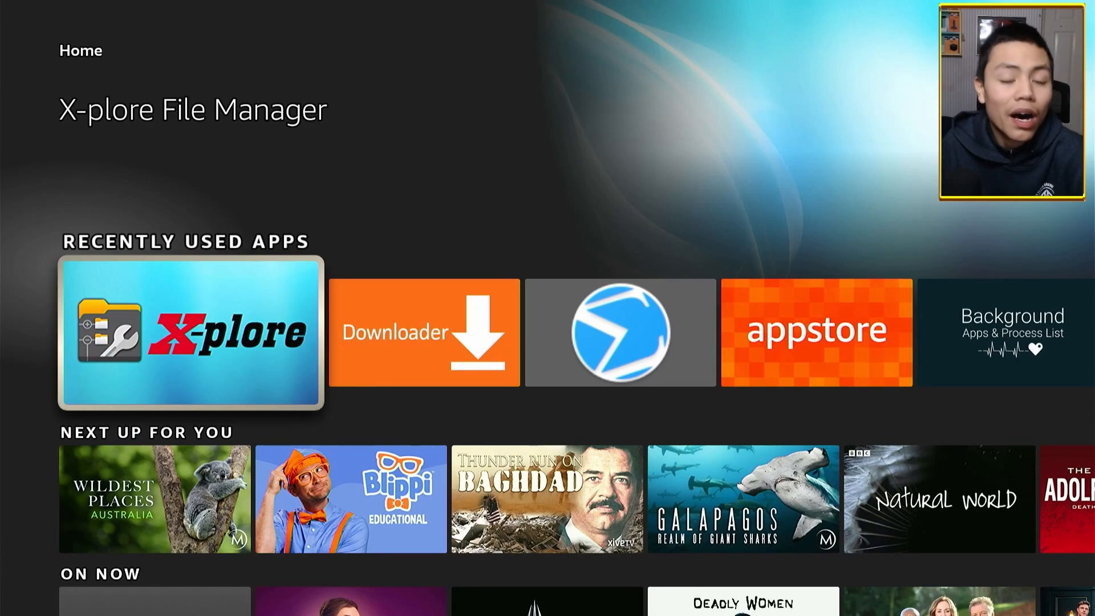
Show the Streaming Wizard page's File Managers section with ES File Explorer and X-plore links
scroll("right", 3)
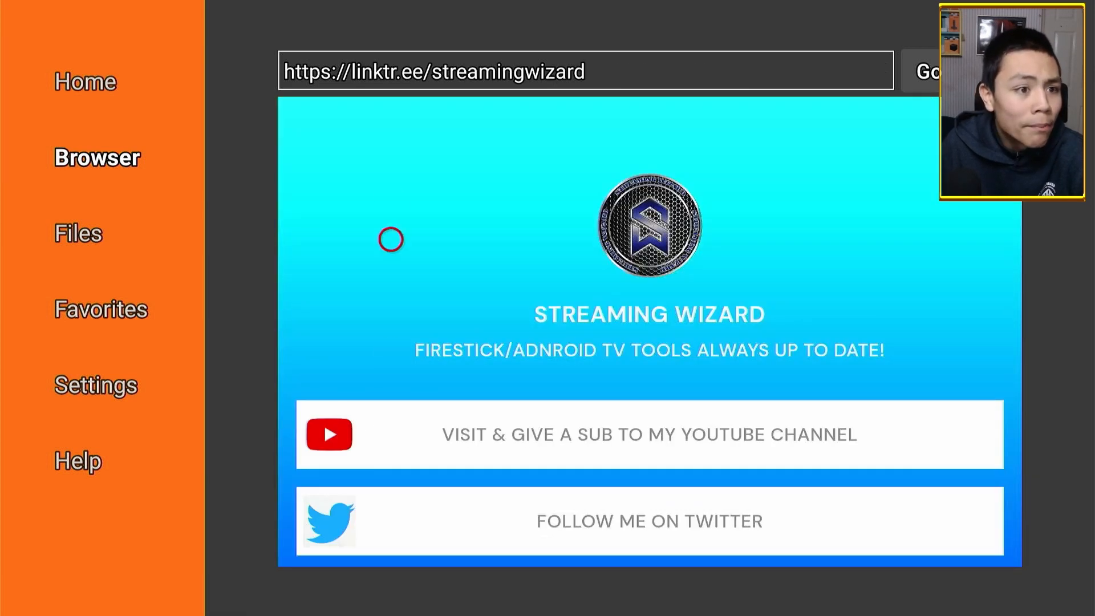
mouse_move(870, 119)
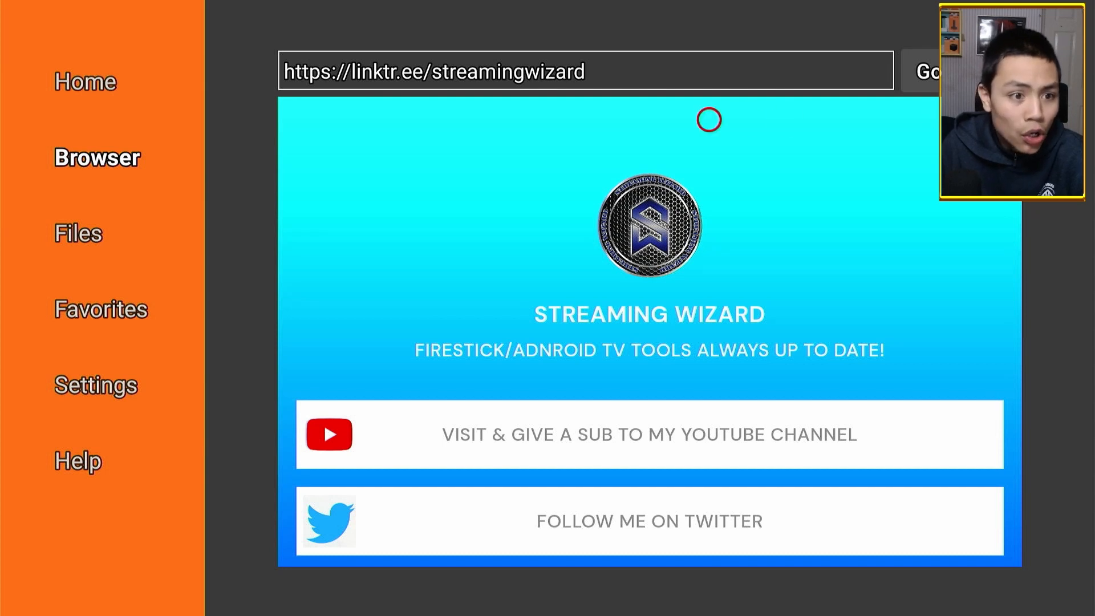
left_click(85, 82)
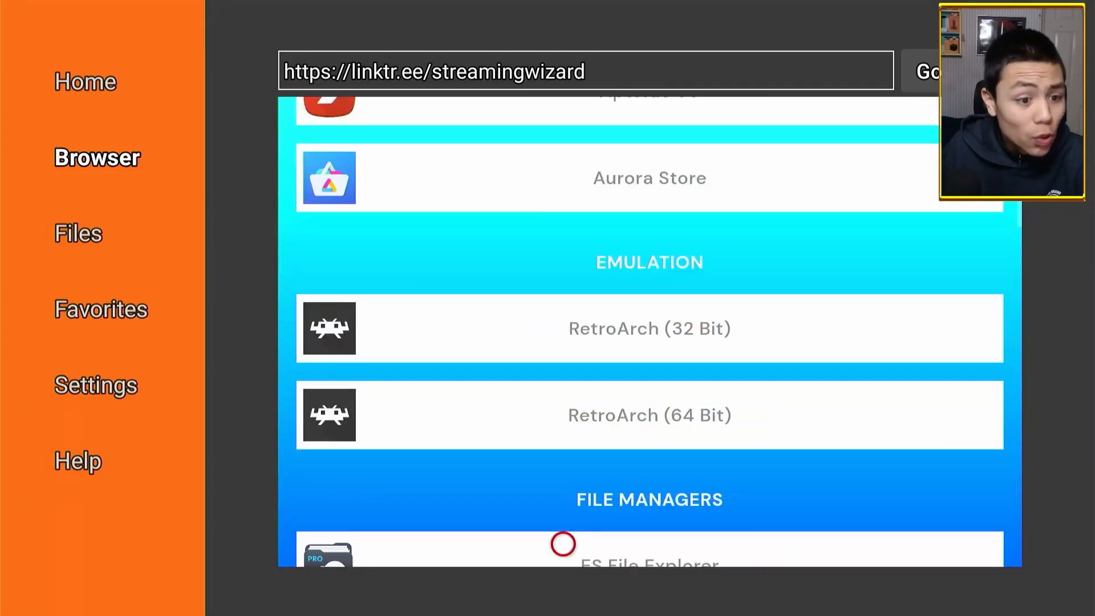
scroll("down", 3)
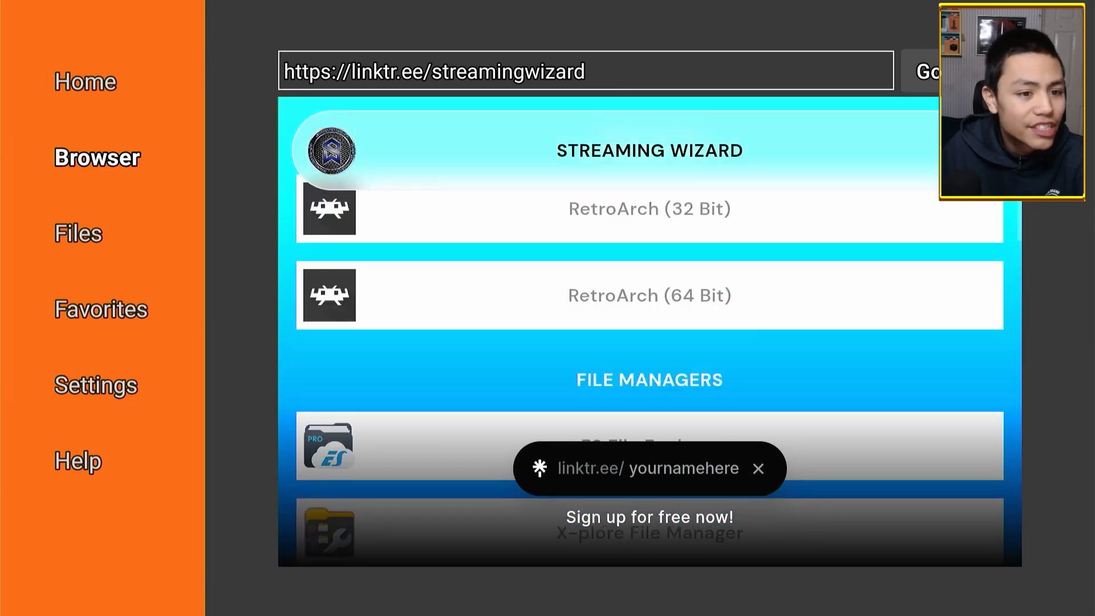
scroll("down", 3)
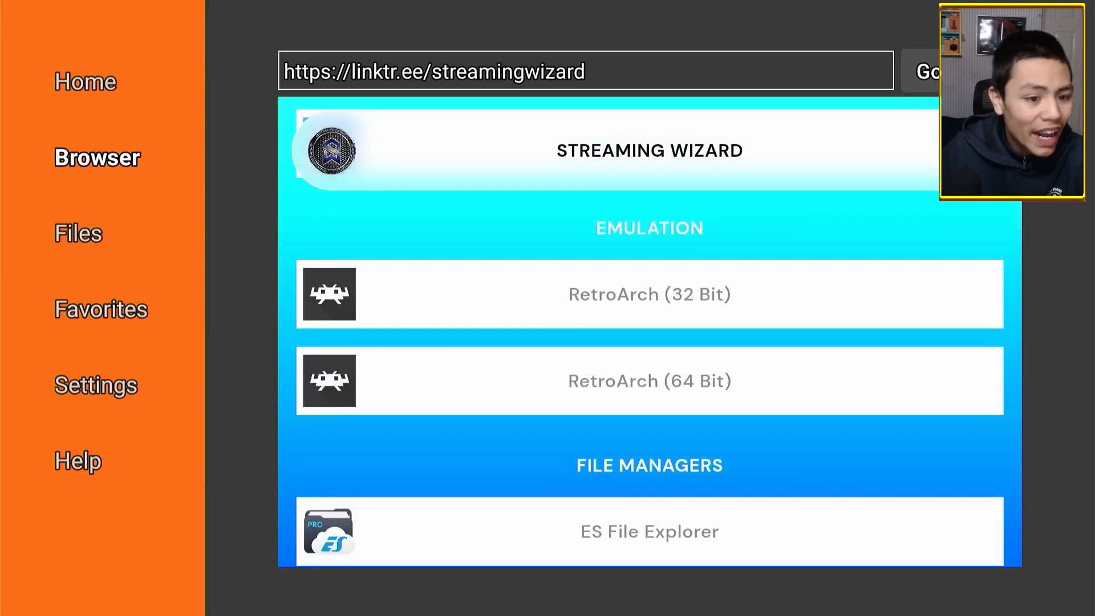
scroll("down", 3)
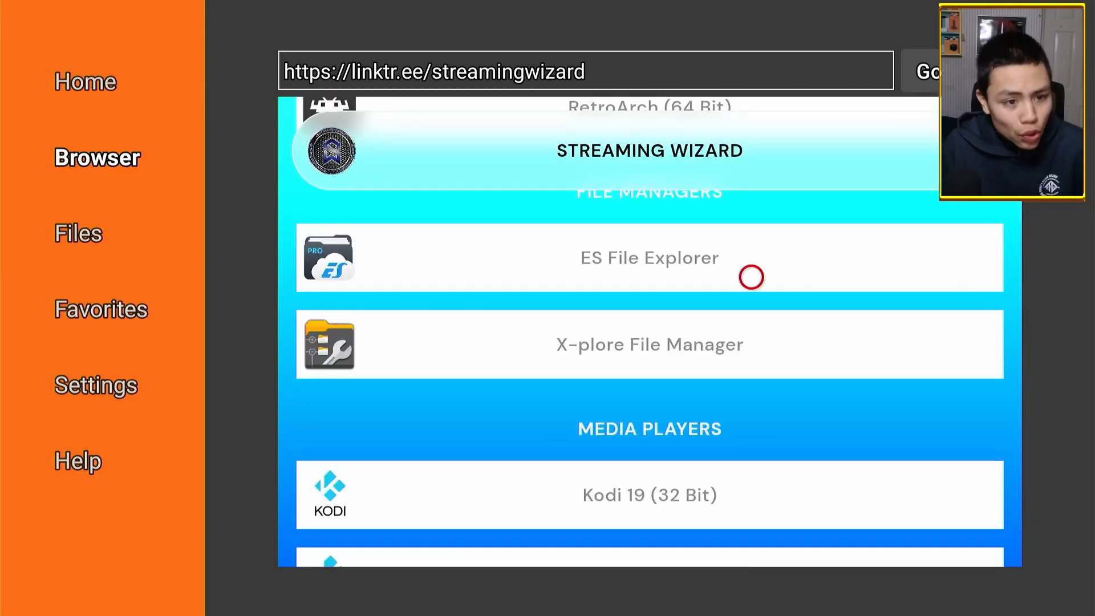
mouse_move(711, 353)
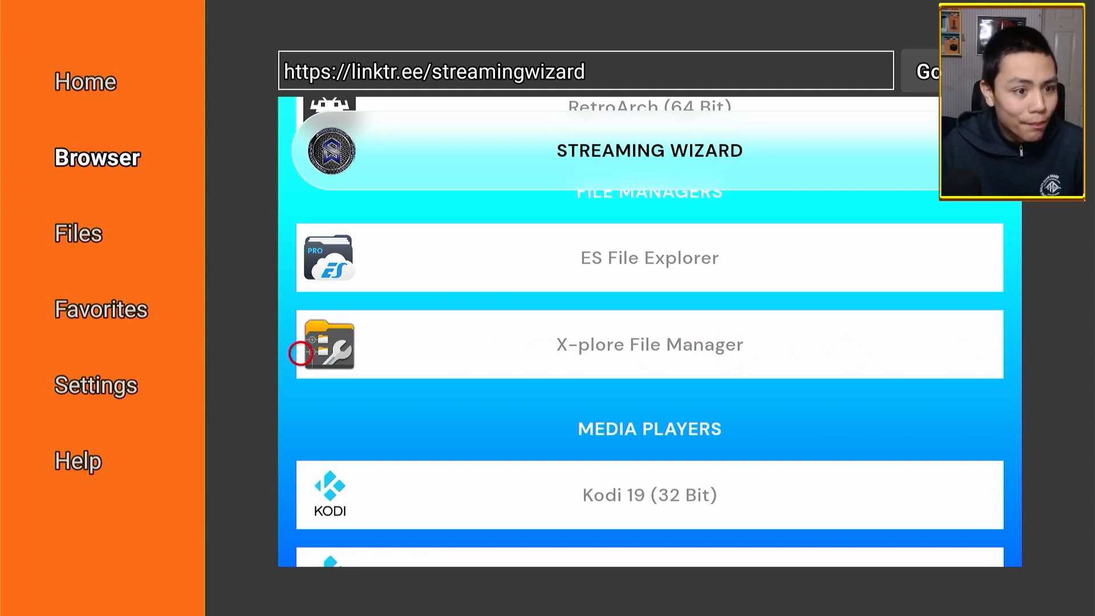
mouse_move(757, 352)
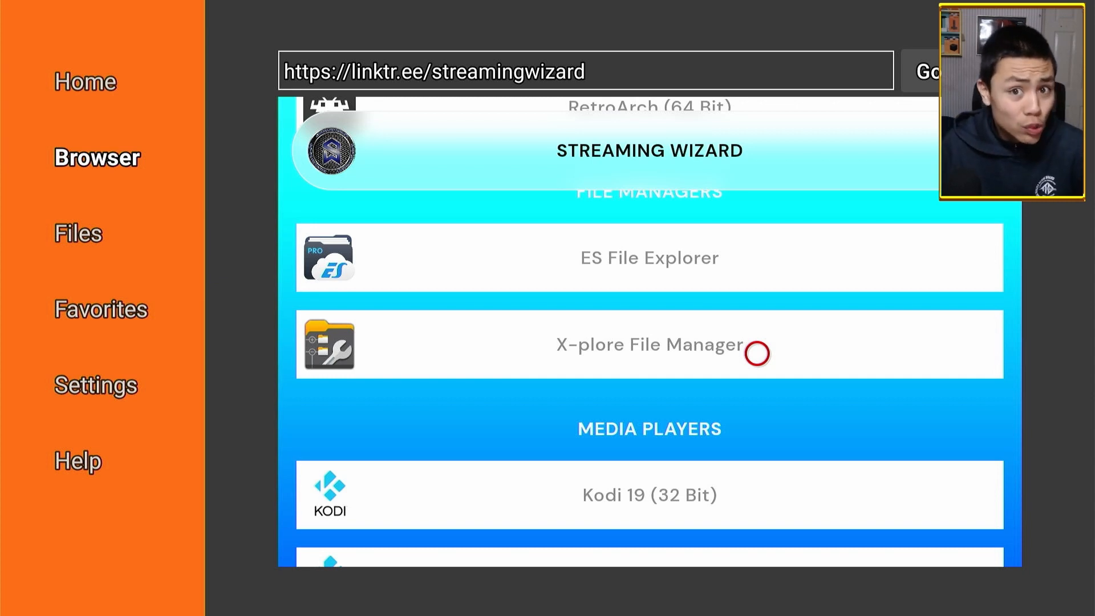
mouse_move(756, 316)
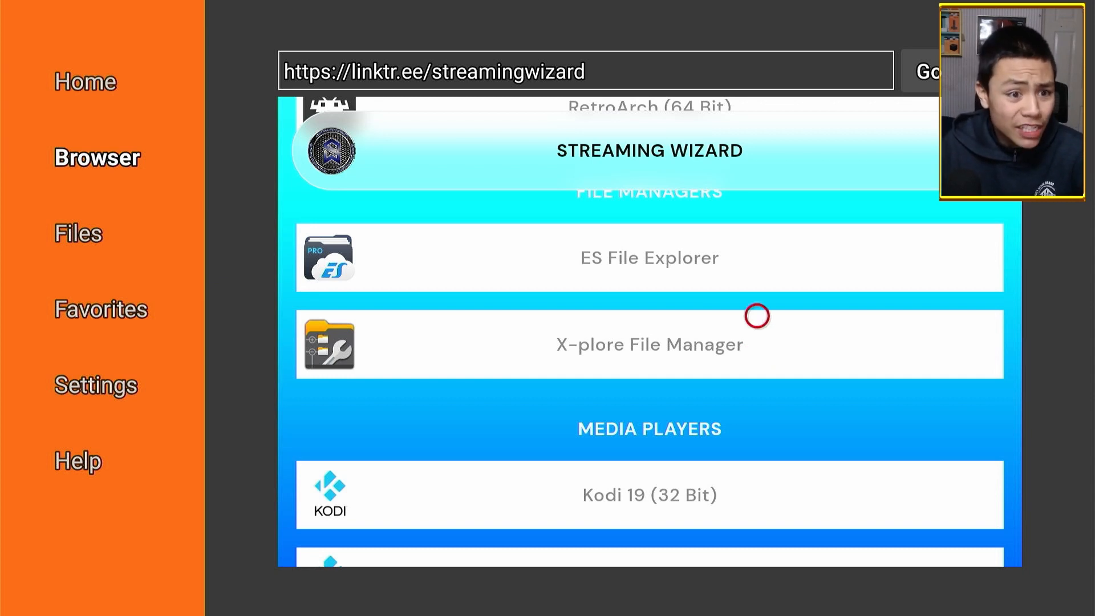
mouse_move(871, 316)
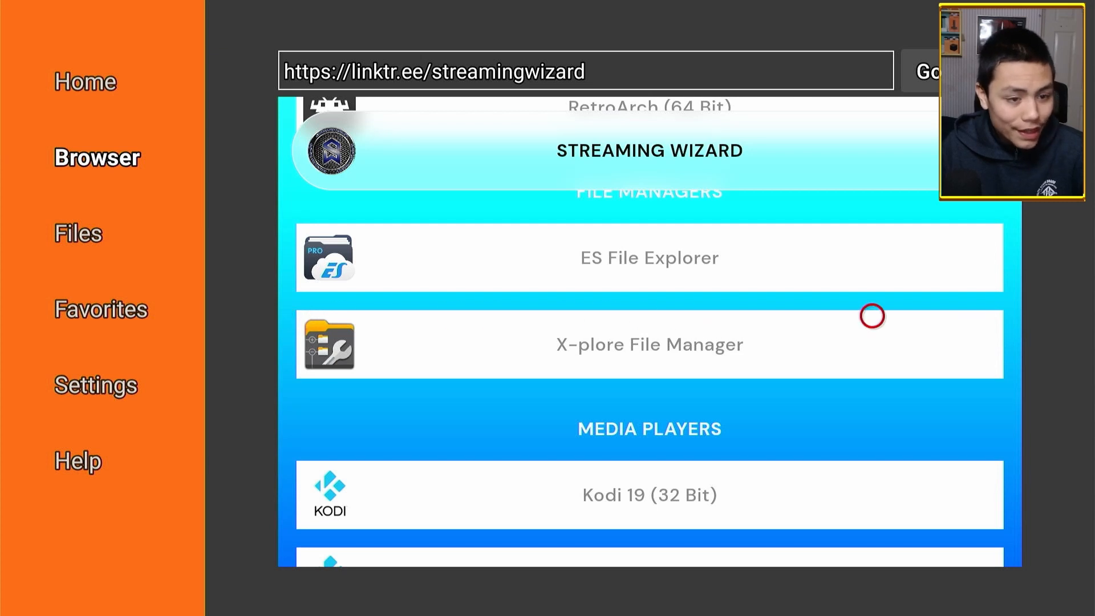
mouse_move(890, 316)
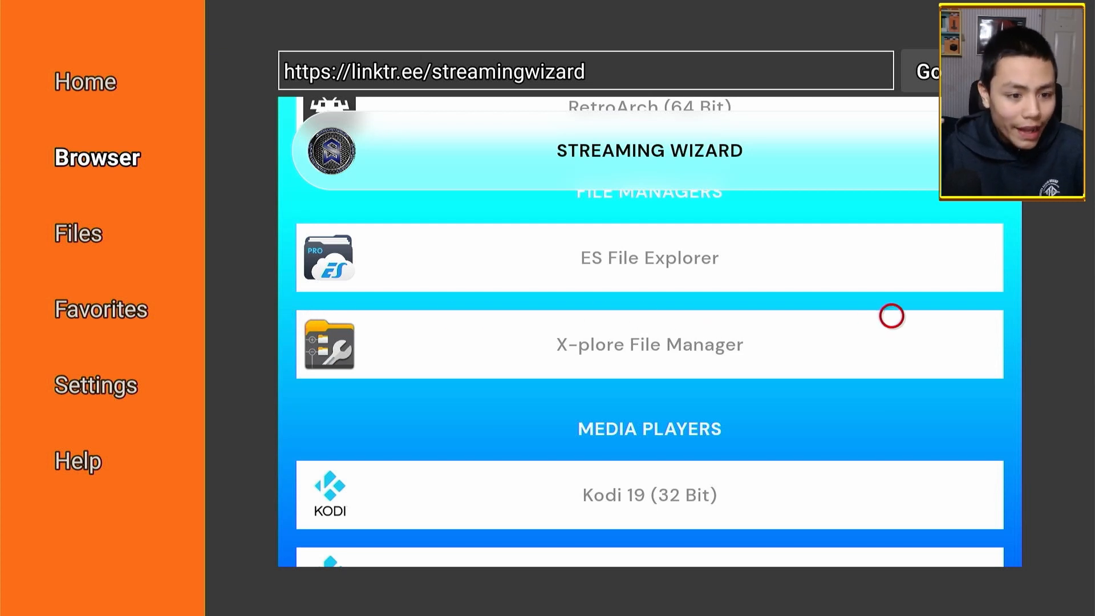